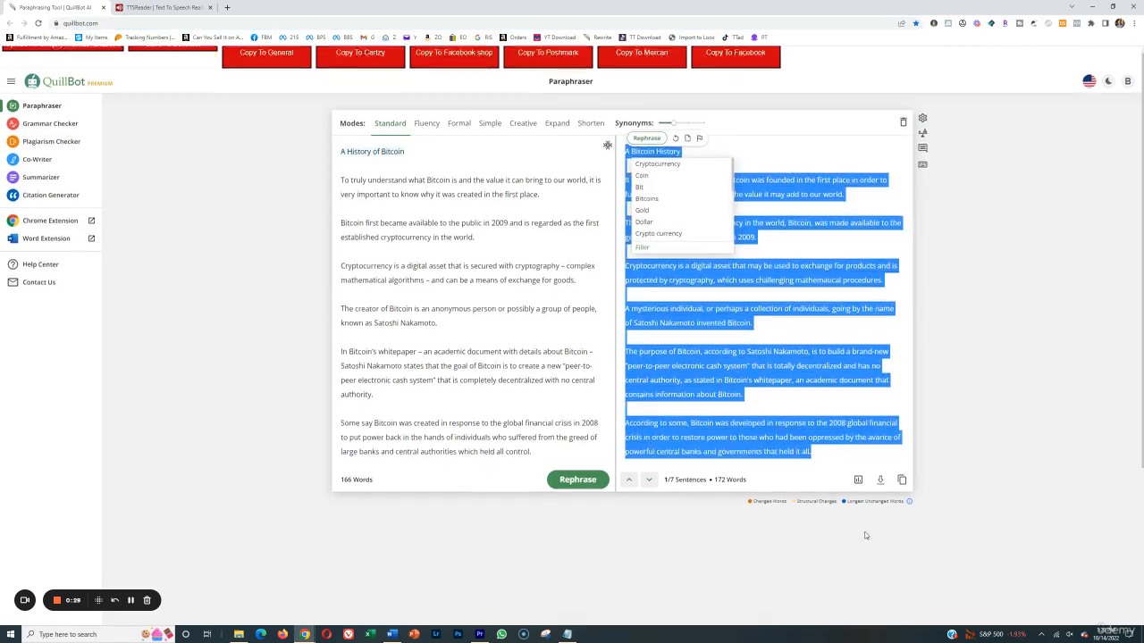
- Scroll down through the paraphrased 'A Bitcoin History' output in QuillBot
scroll(down, 3)
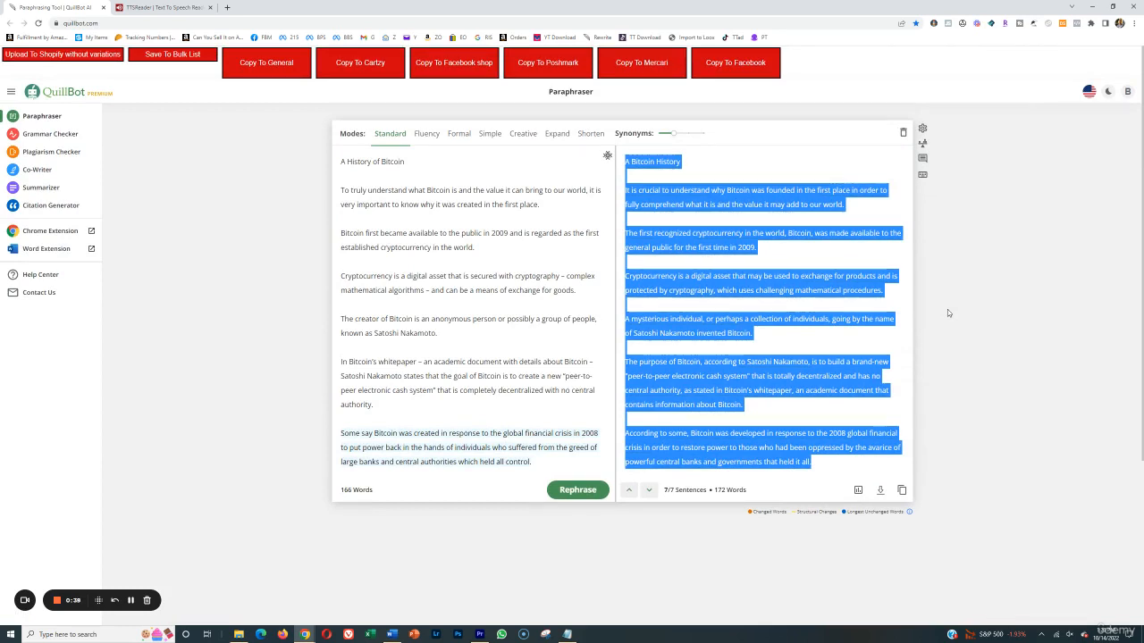
mouse_move(964, 329)
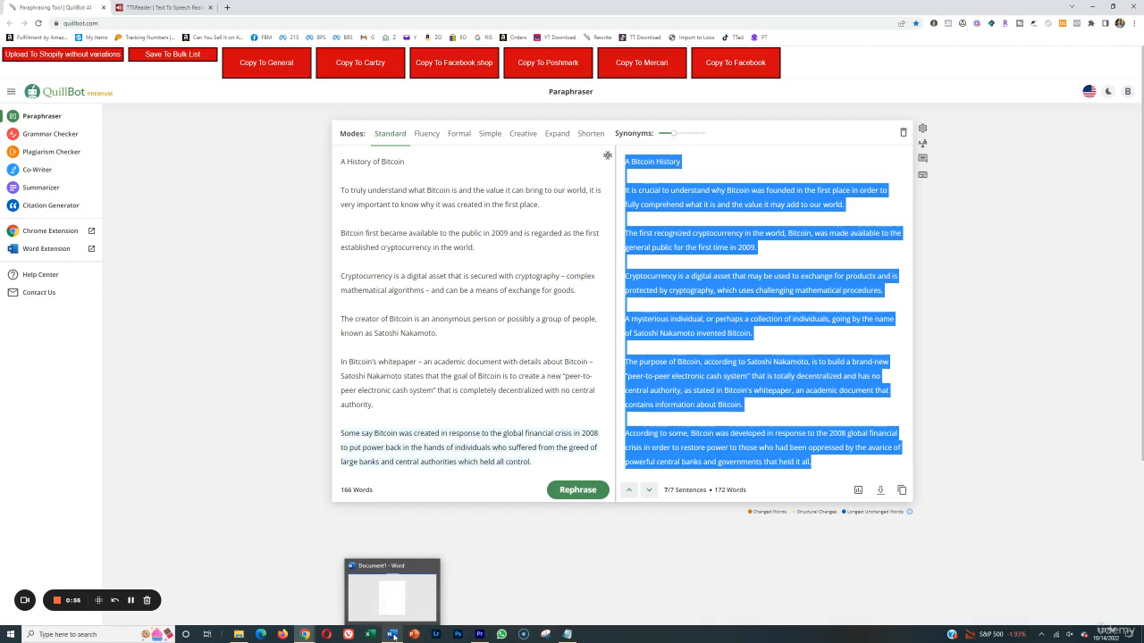
- Bring Word forward with the pasted script, then move on to Premiere Pro
click(390, 608)
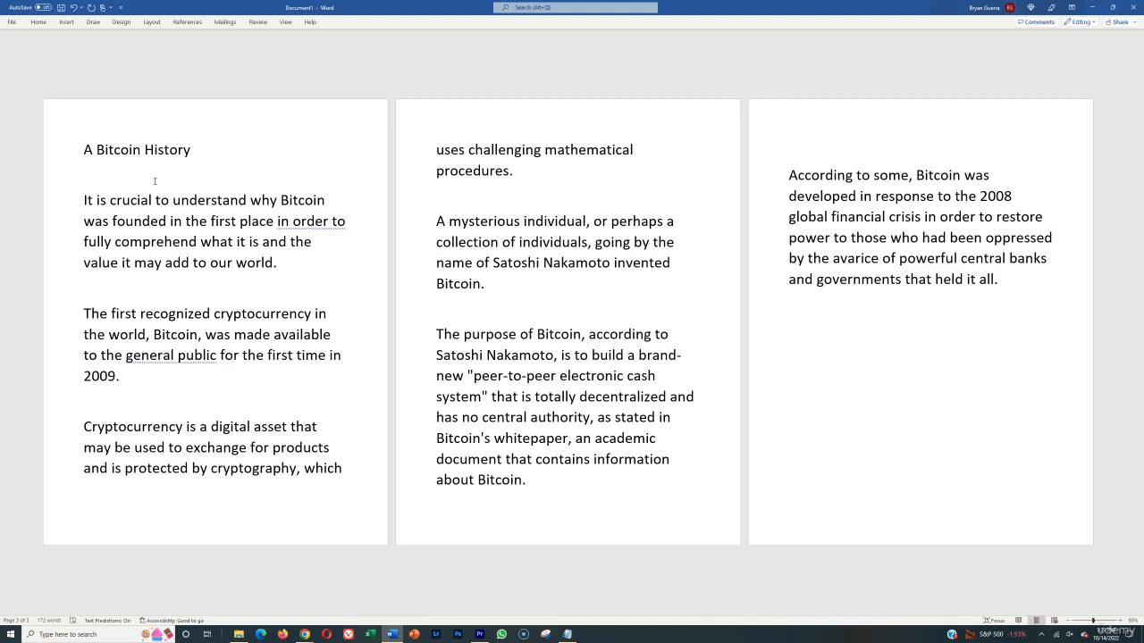
click(998, 279)
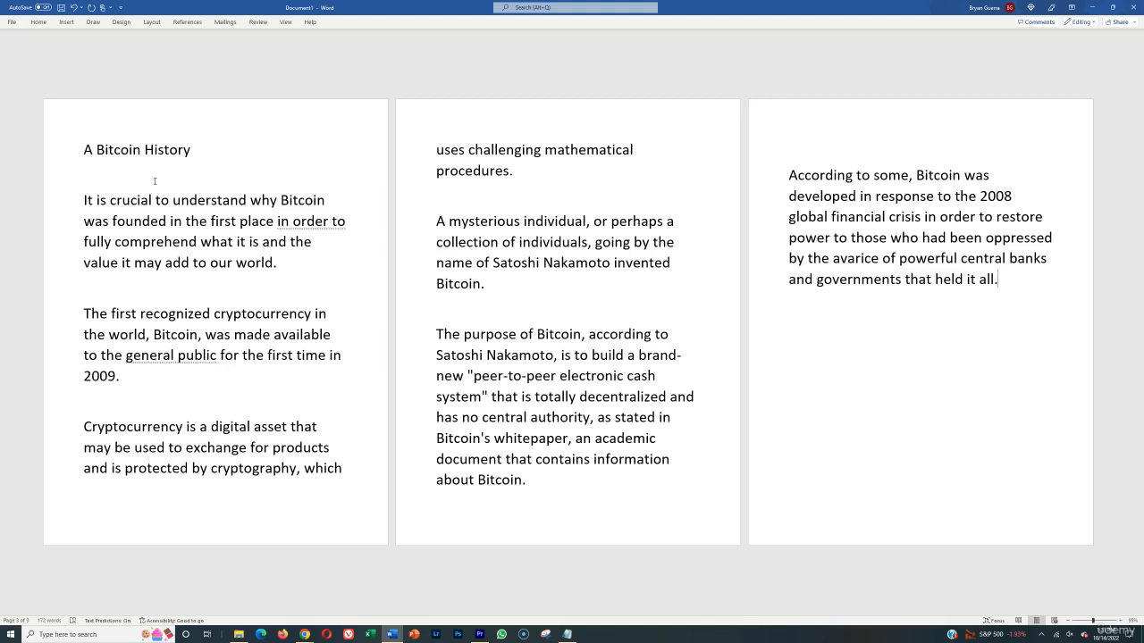
- Create a new, empty Premiere Pro project and confirm it
click(476, 635)
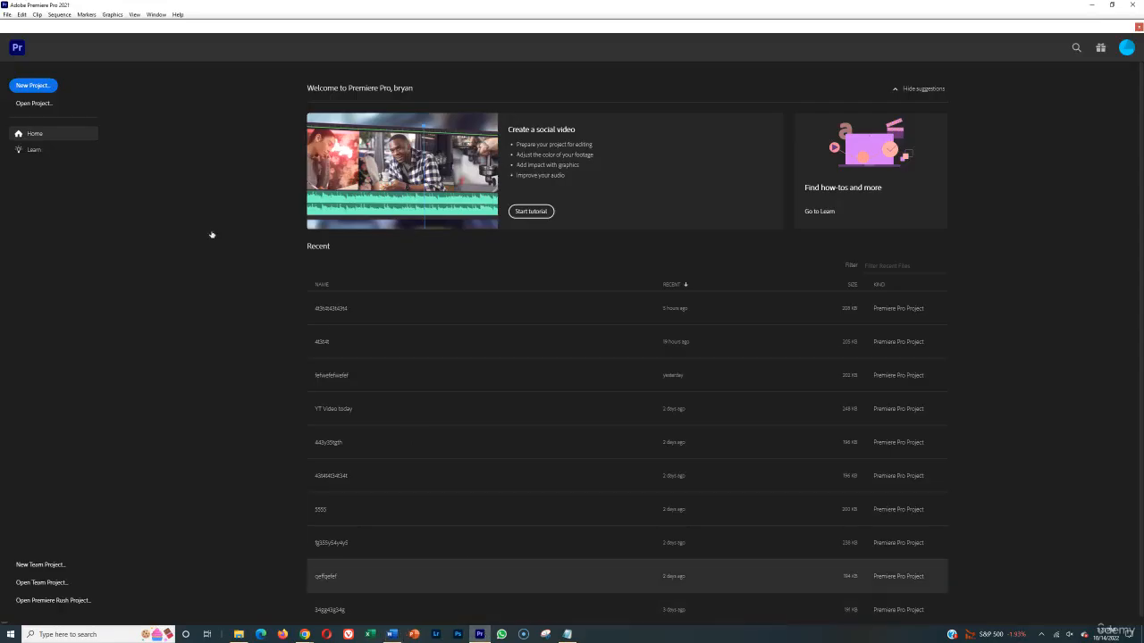
click(32, 86)
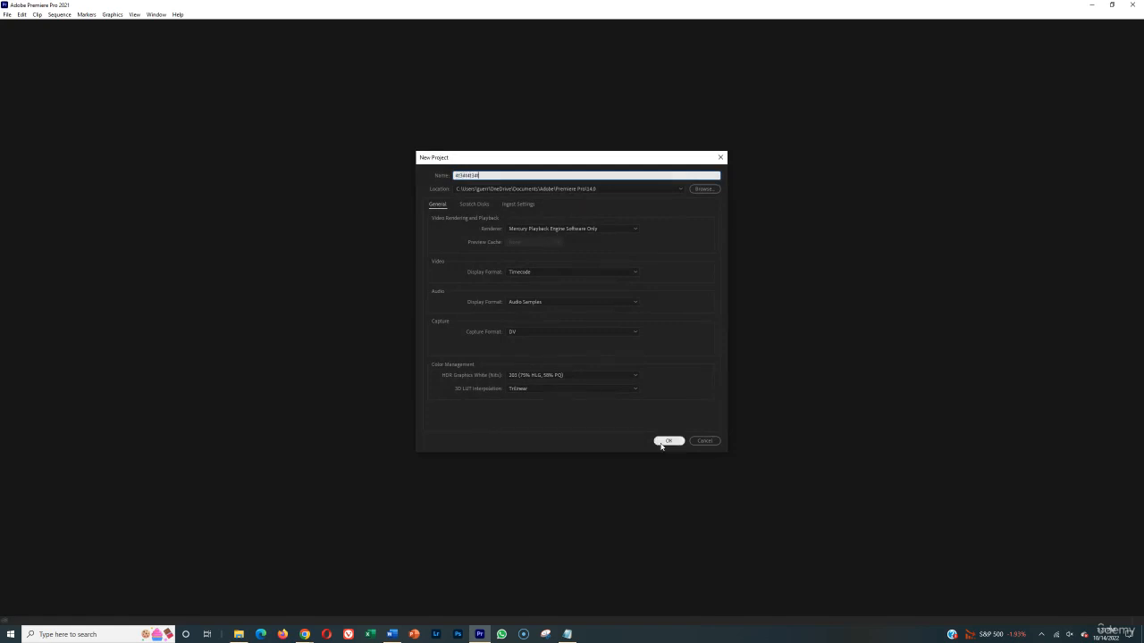
click(669, 440)
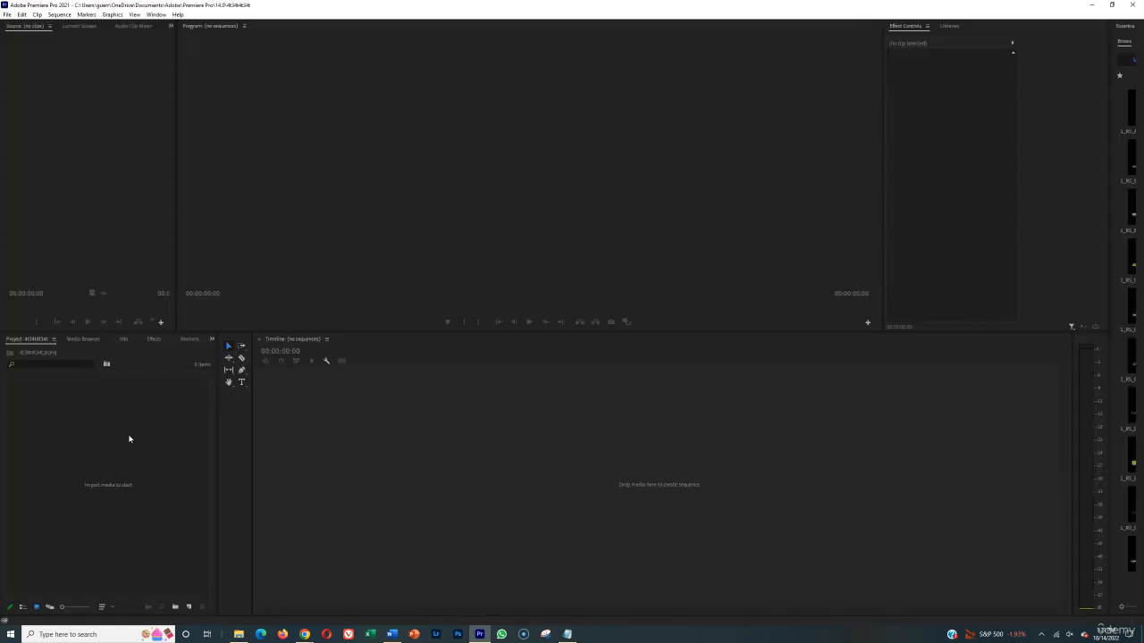
mouse_move(176, 486)
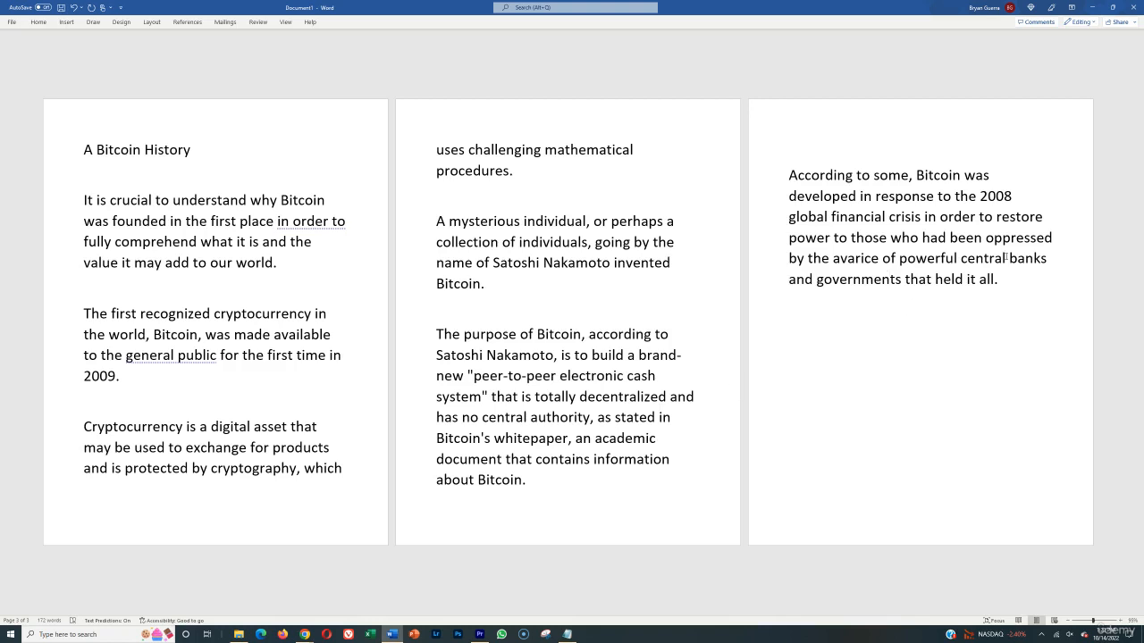
key(ctrl+a)
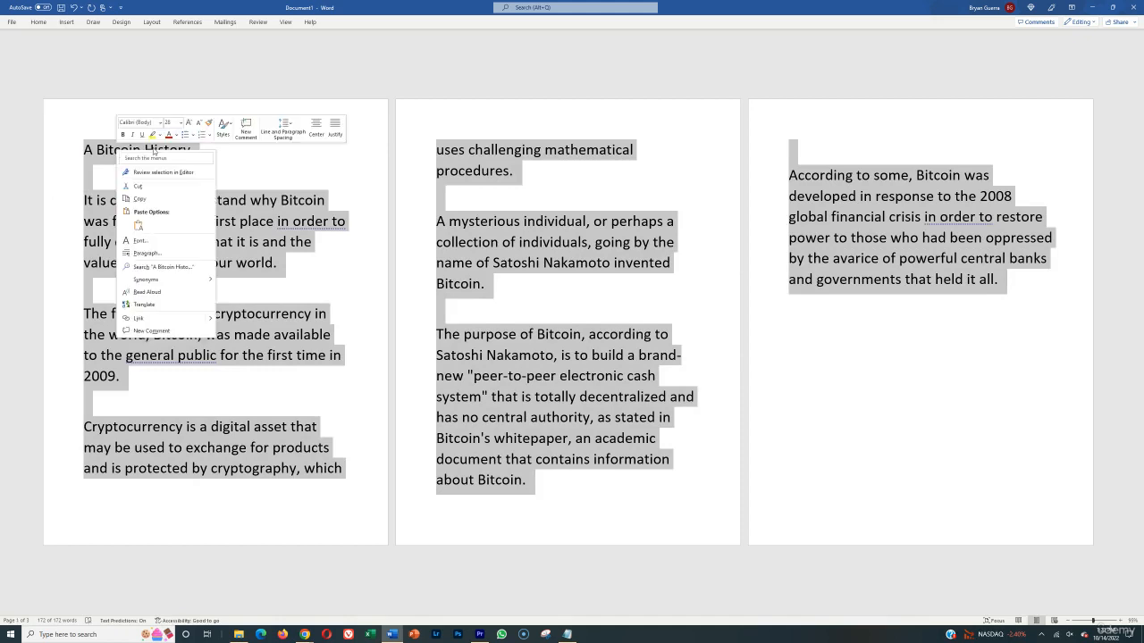
mouse_move(146, 294)
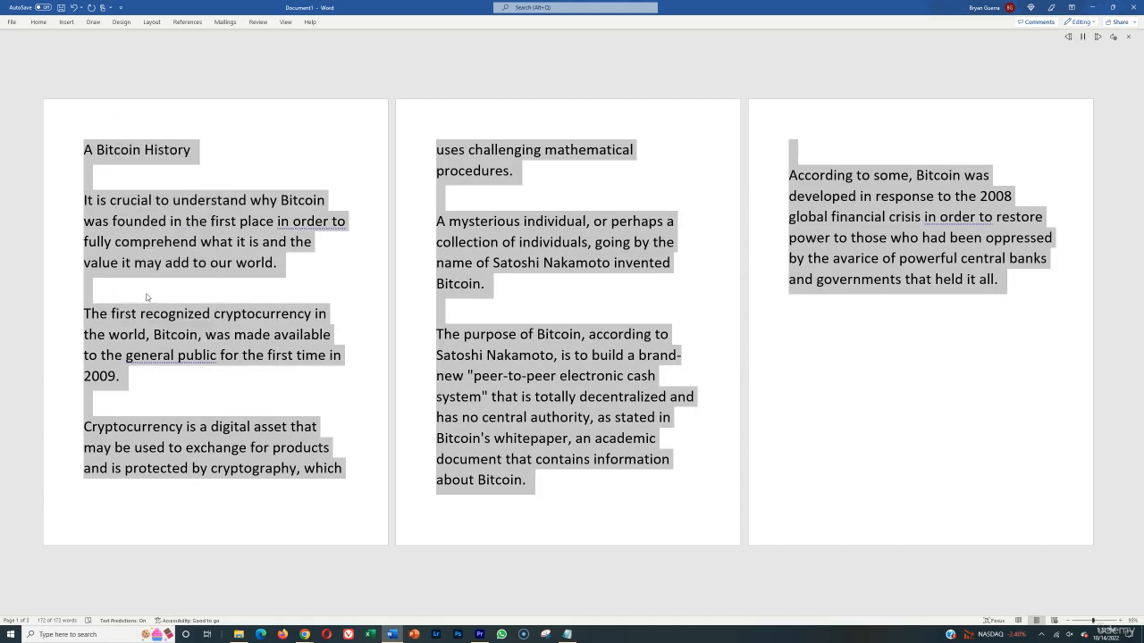
double_click(167, 150)
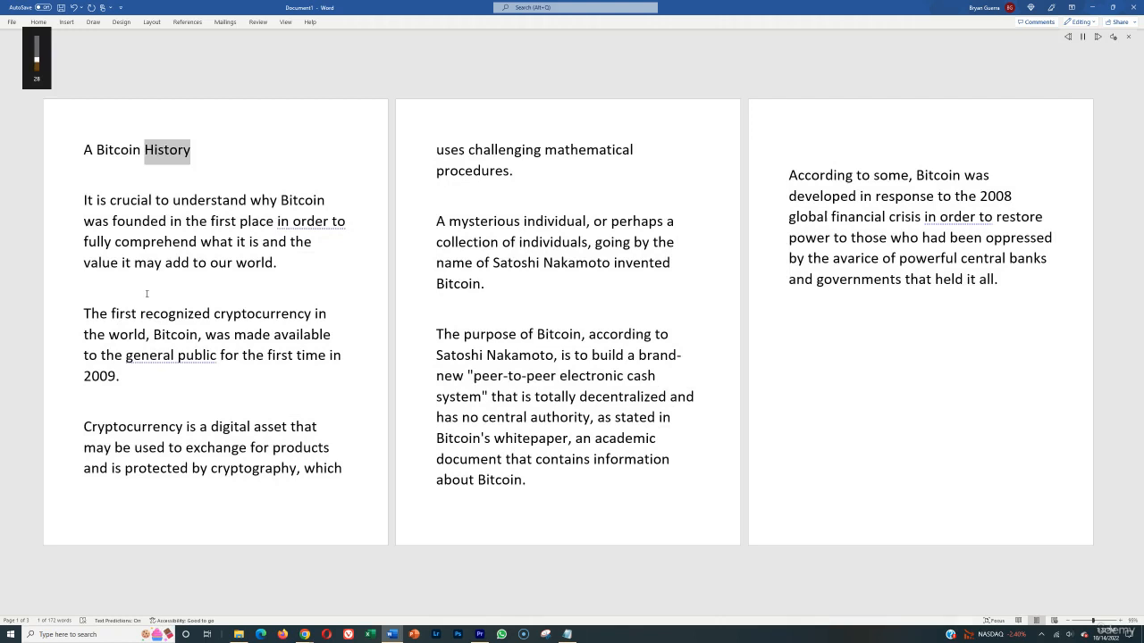
double_click(209, 201)
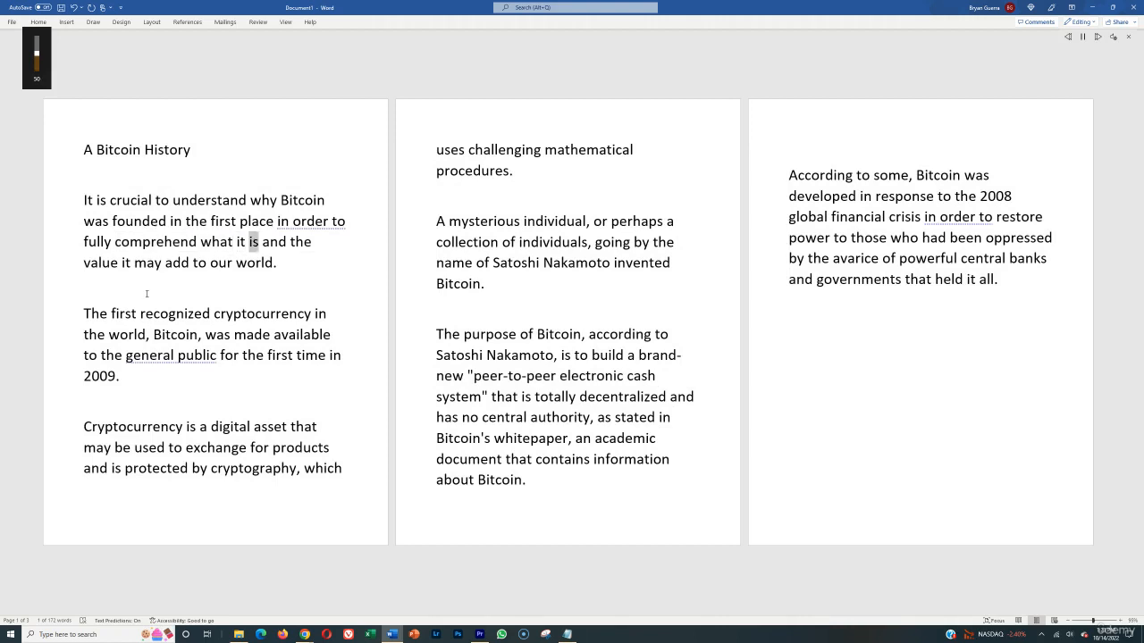
double_click(254, 262)
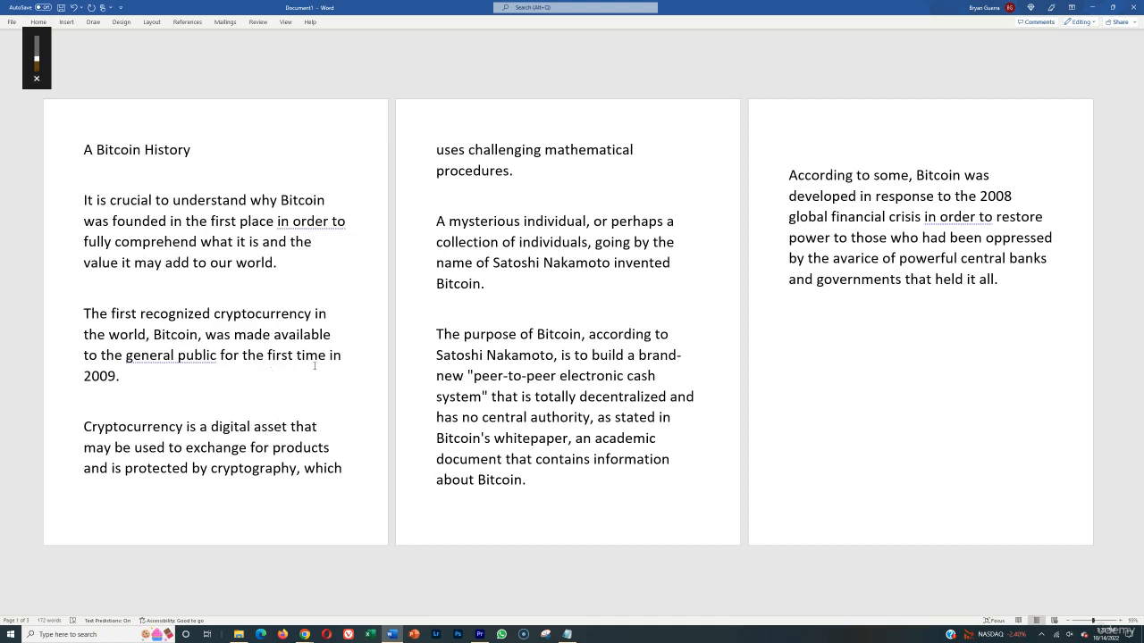
click(35, 79)
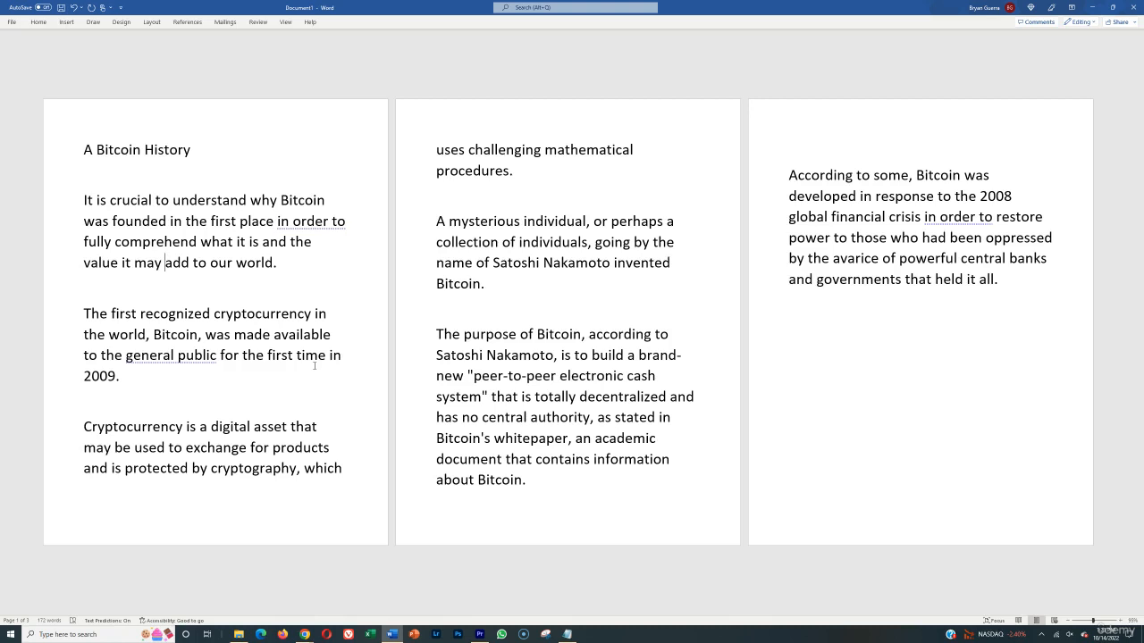
mouse_move(299, 411)
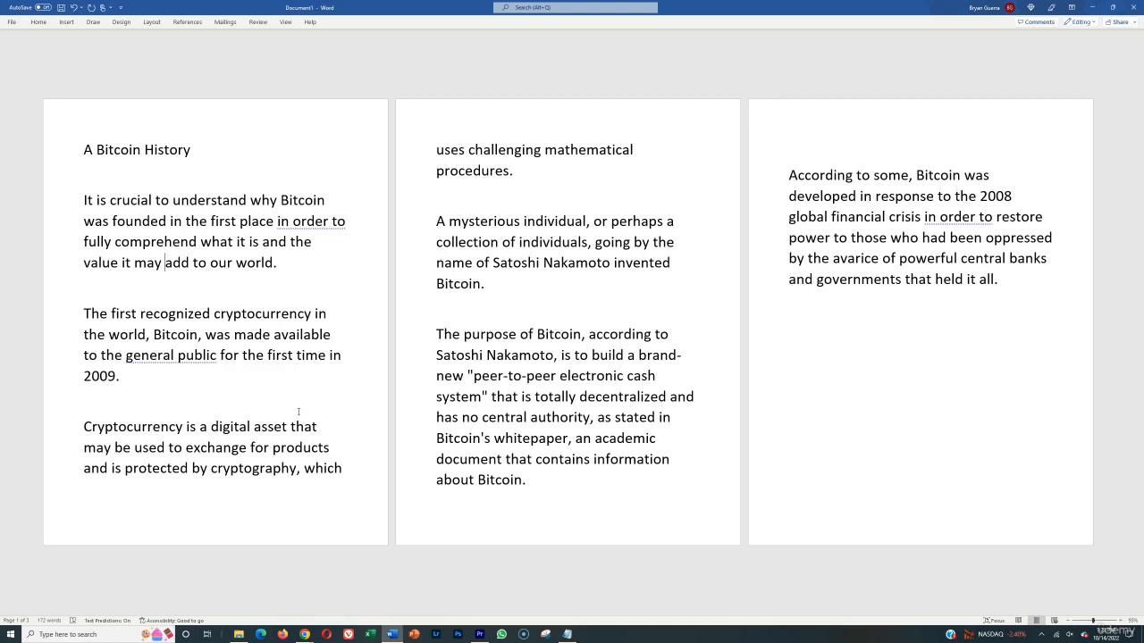
mouse_move(251, 455)
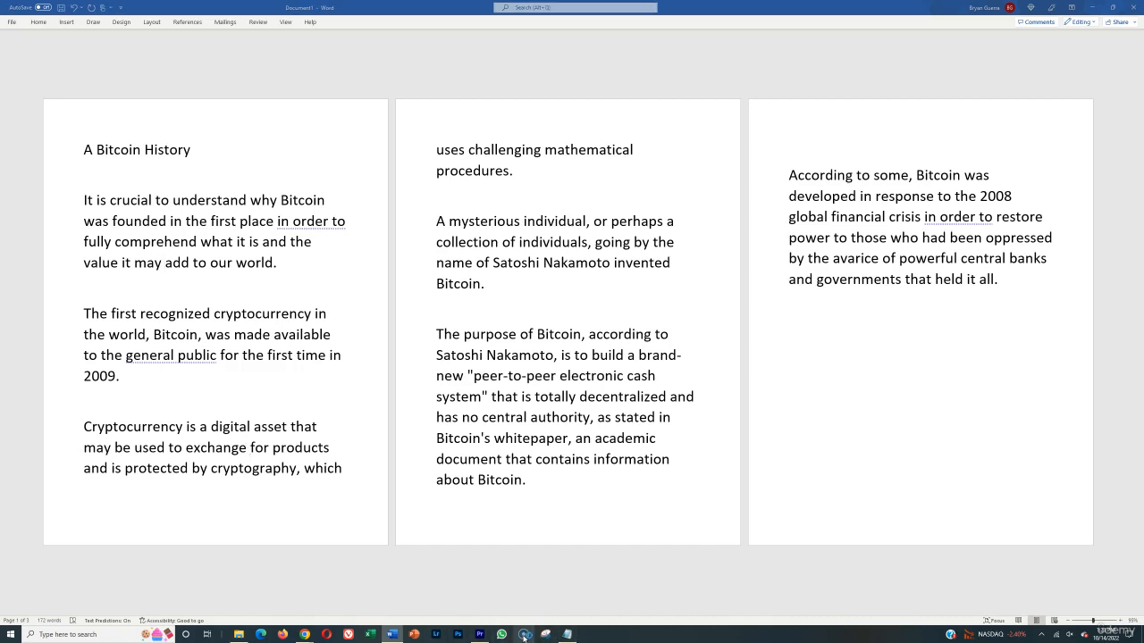
- Launch Screencast-O-Matic and scroll its list of saved recordings
click(526, 632)
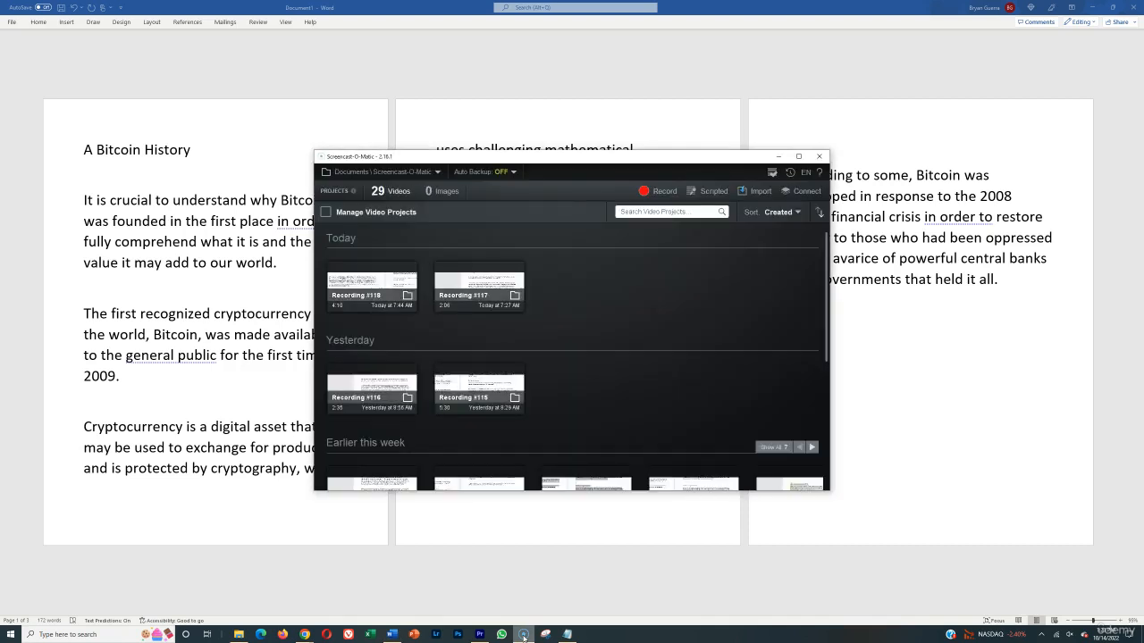
scroll(down, 3)
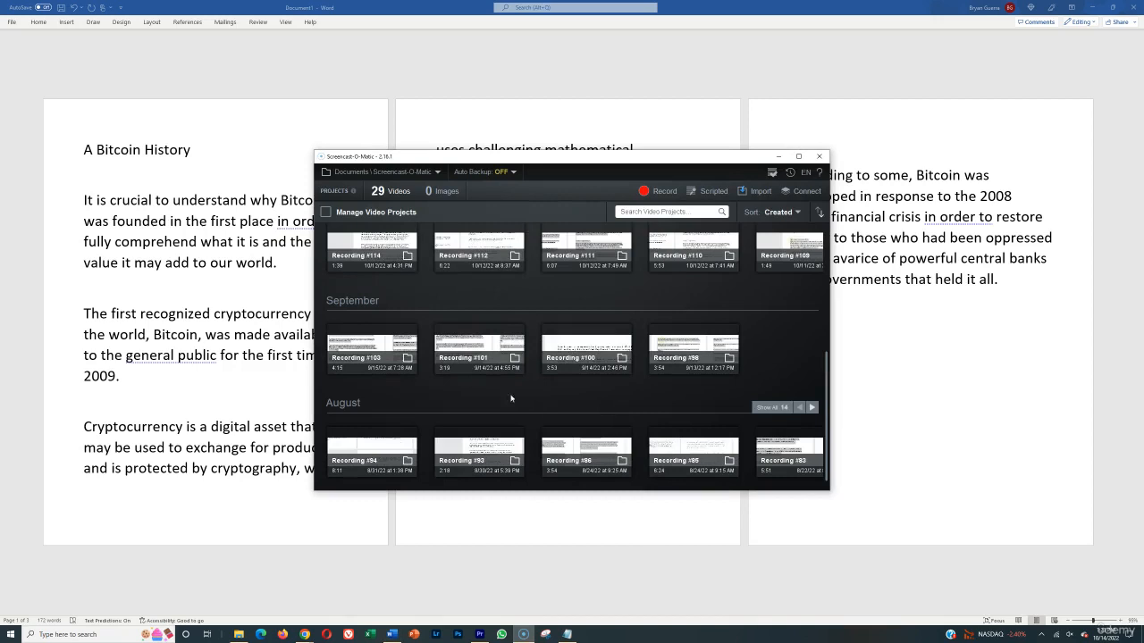
mouse_move(484, 404)
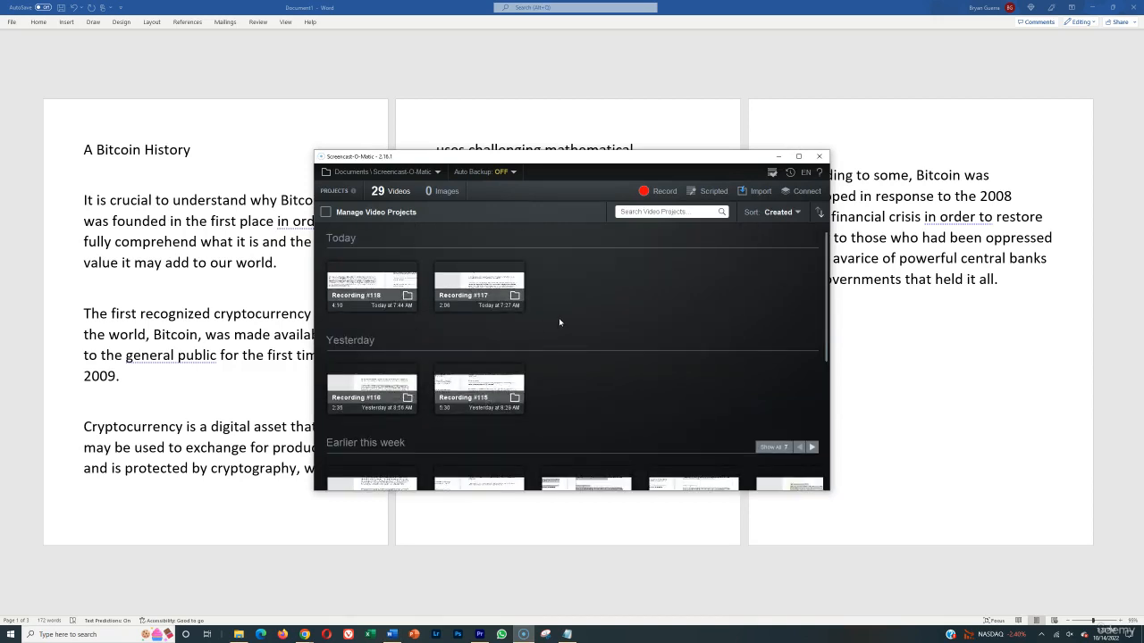
mouse_move(651, 189)
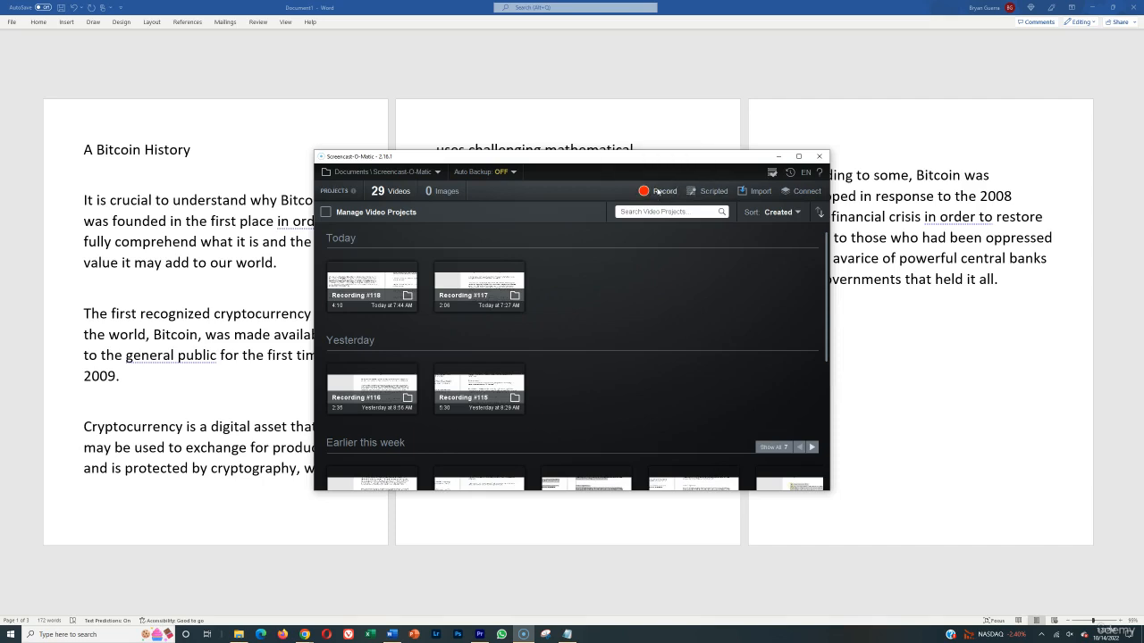
mouse_move(665, 191)
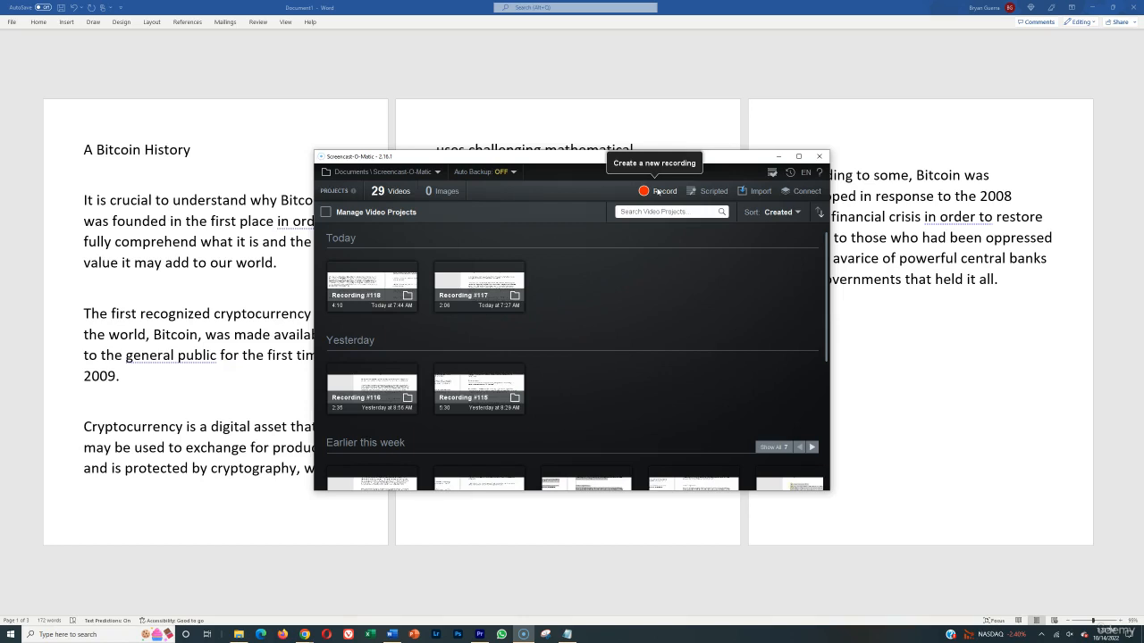
- Set up a screen-only capture over the Word script and start recording
click(651, 189)
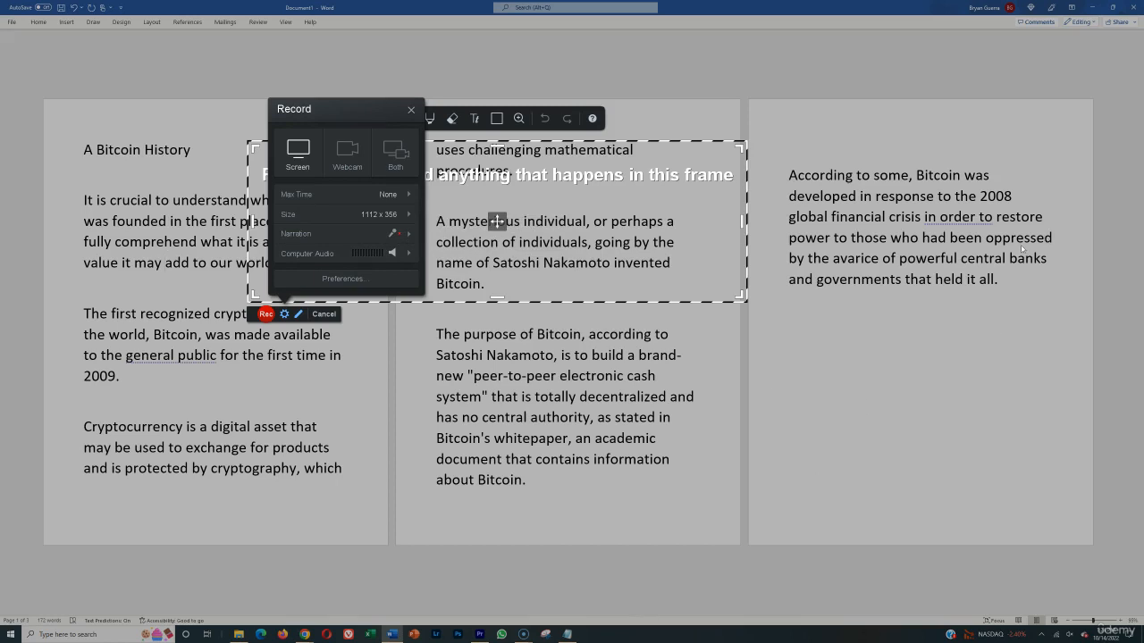
mouse_move(983, 259)
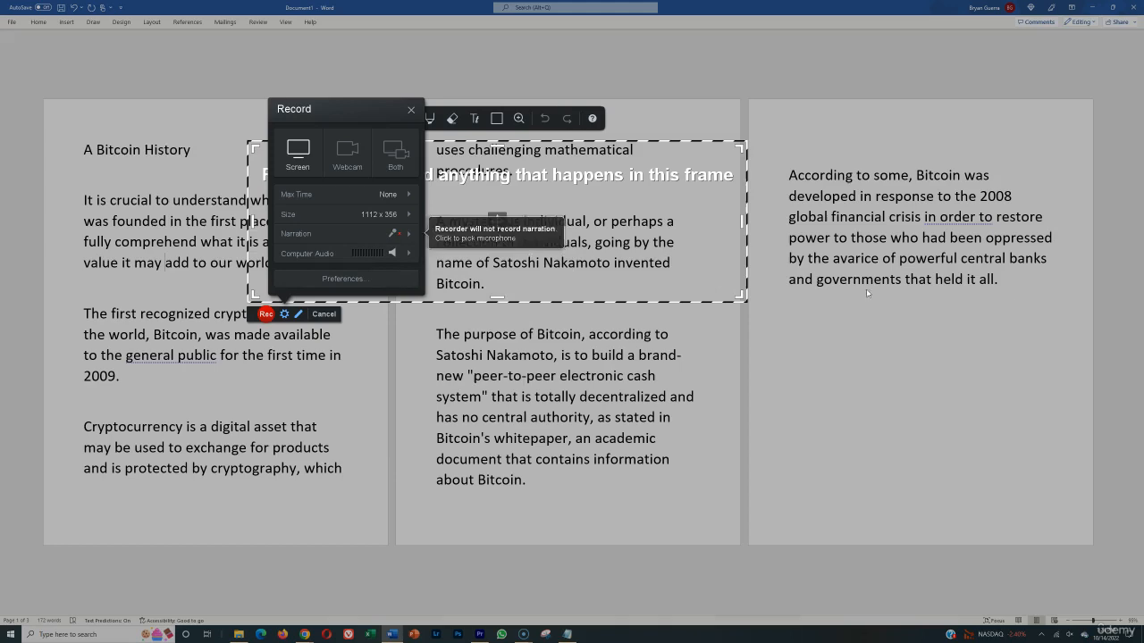
mouse_move(350, 246)
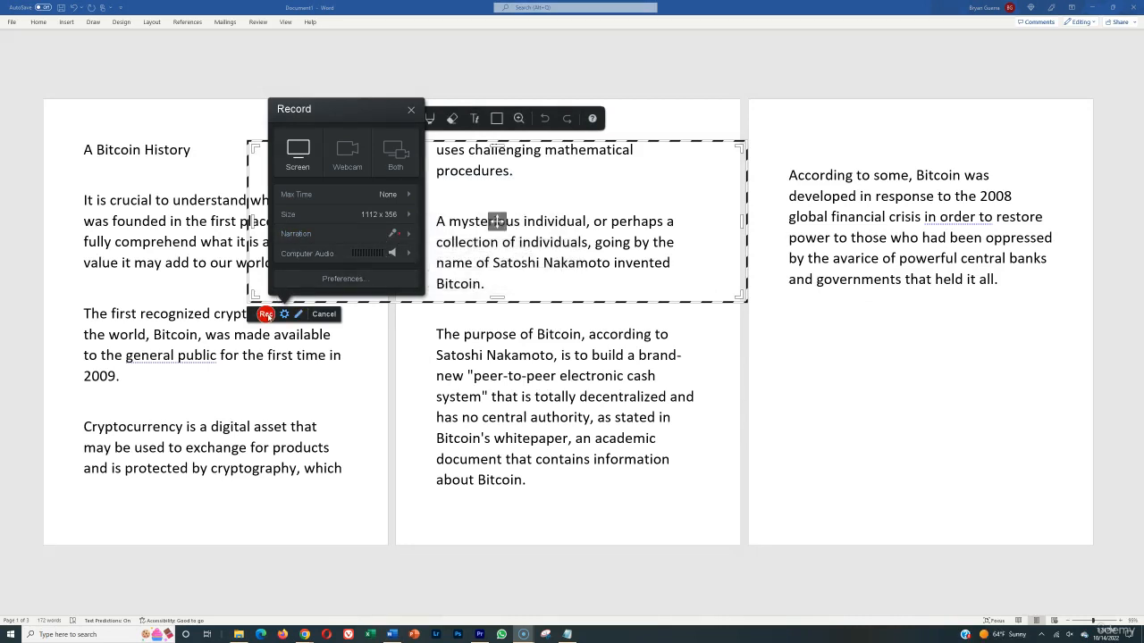
click(268, 314)
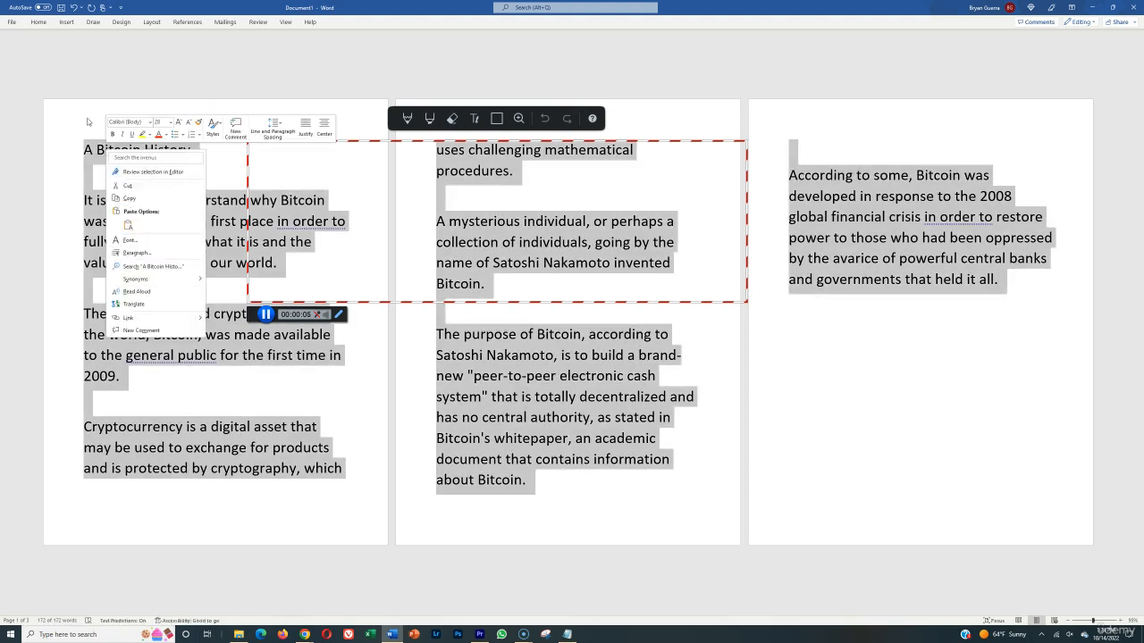
mouse_move(136, 292)
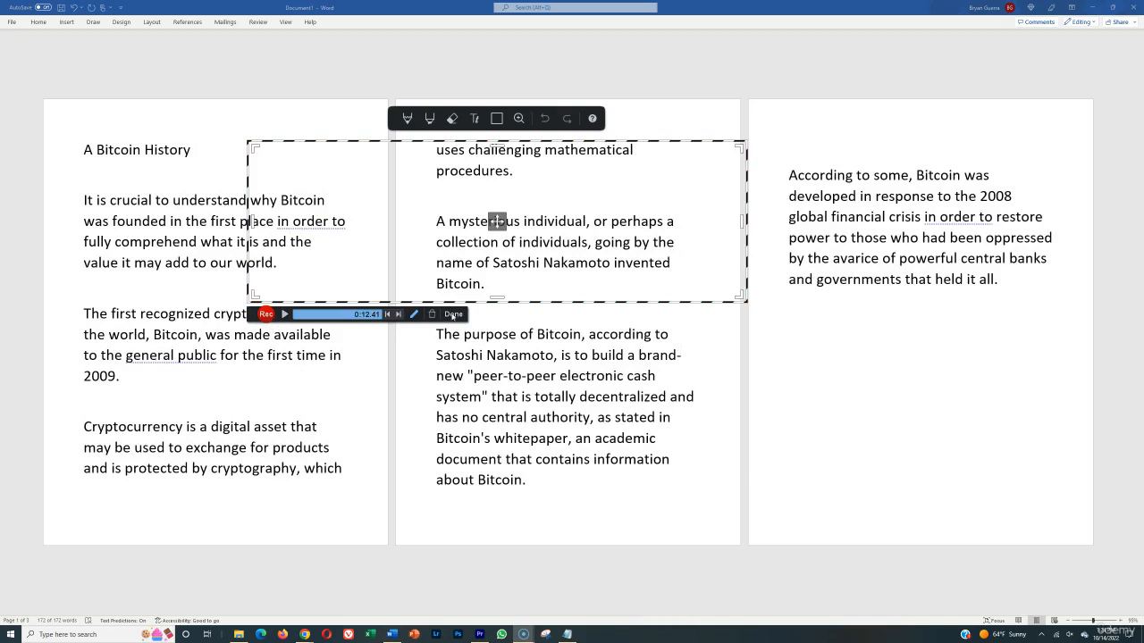
- Finish the first take and dismiss the What's Next options twice
click(454, 315)
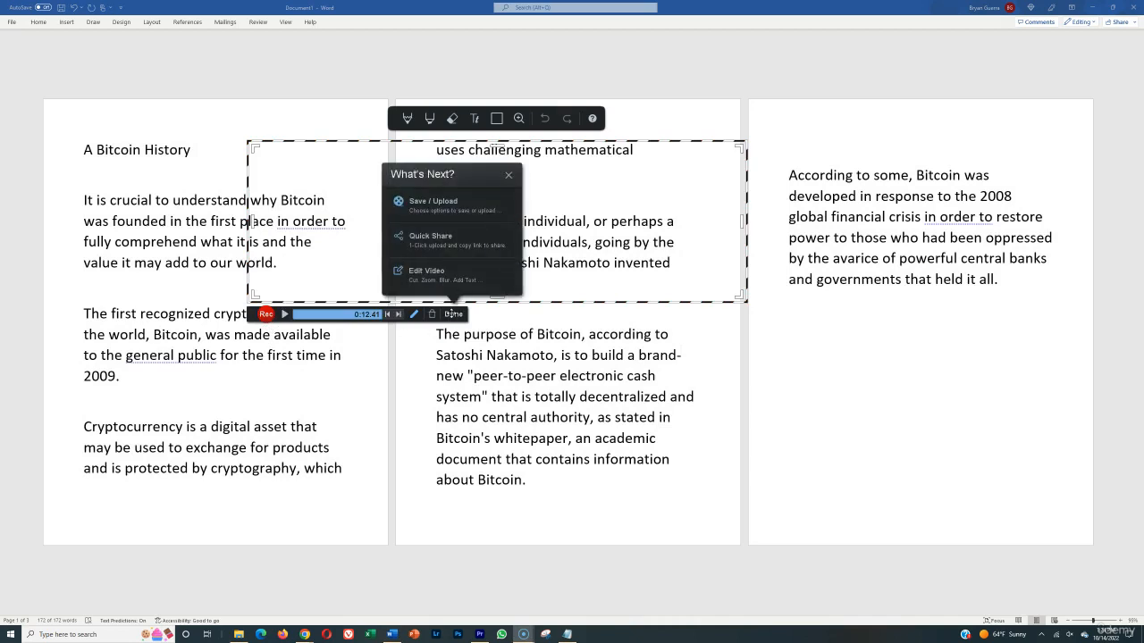
click(508, 175)
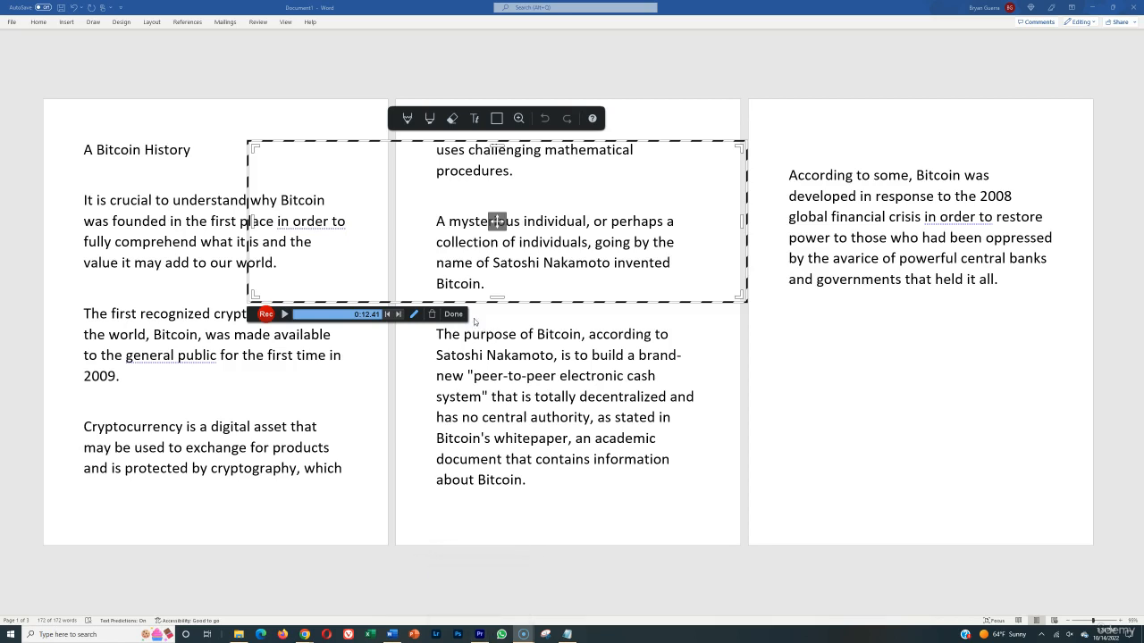
click(453, 315)
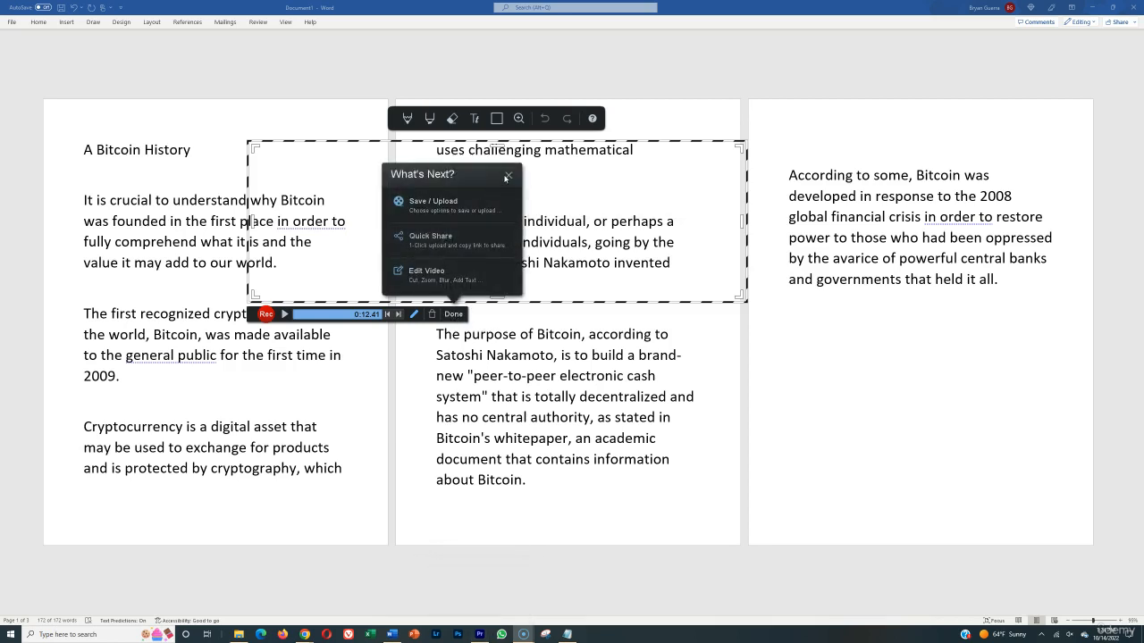
click(507, 175)
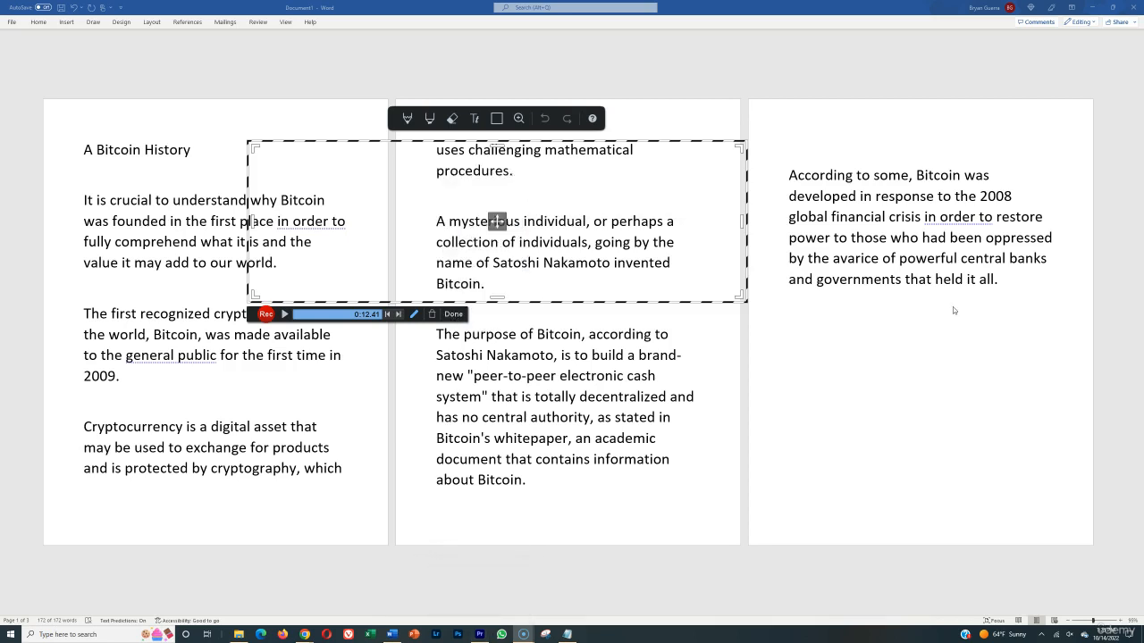
- Select all the document text and return the recorder to setup for a fresh take
key(ctrl+a)
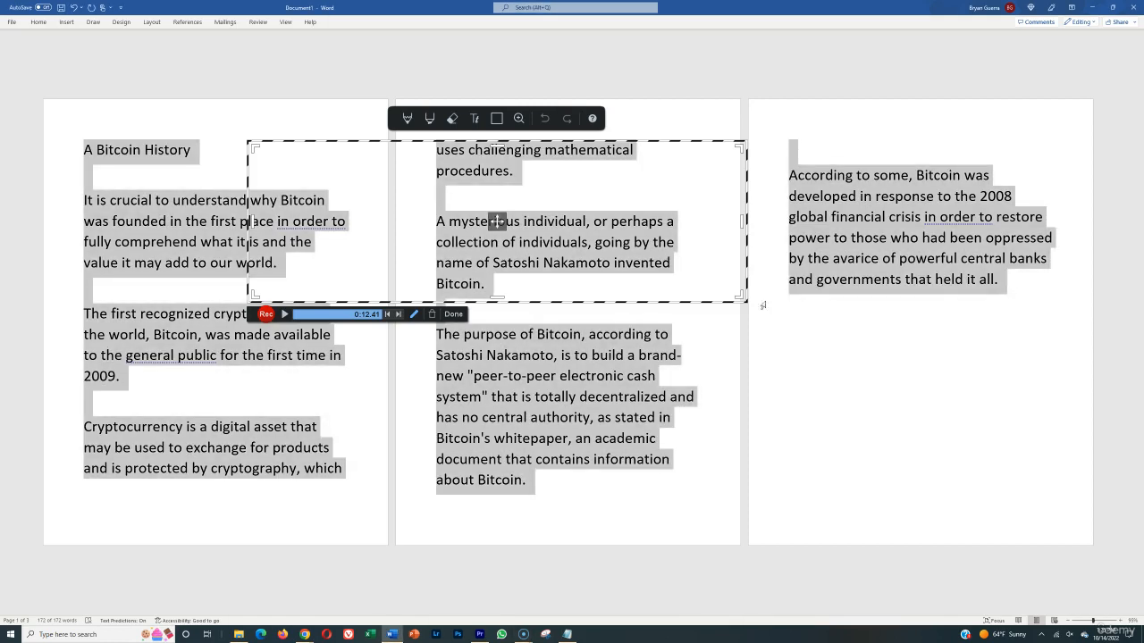
click(432, 315)
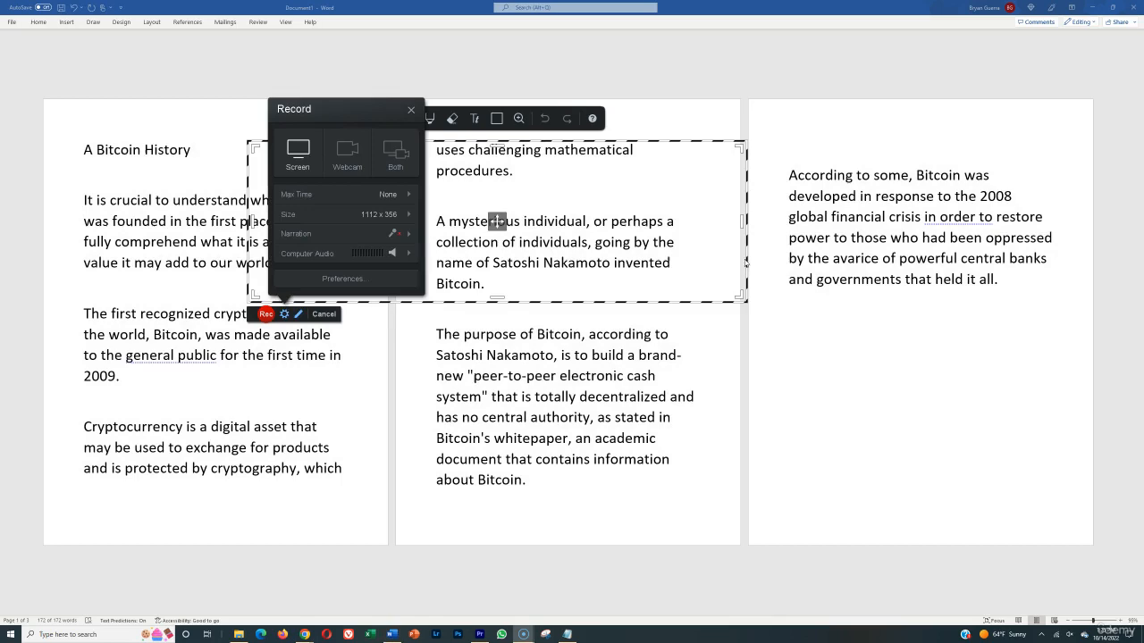
- Start a new take and narrate the selected Bitcoin script while recording
key(ctrl+a)
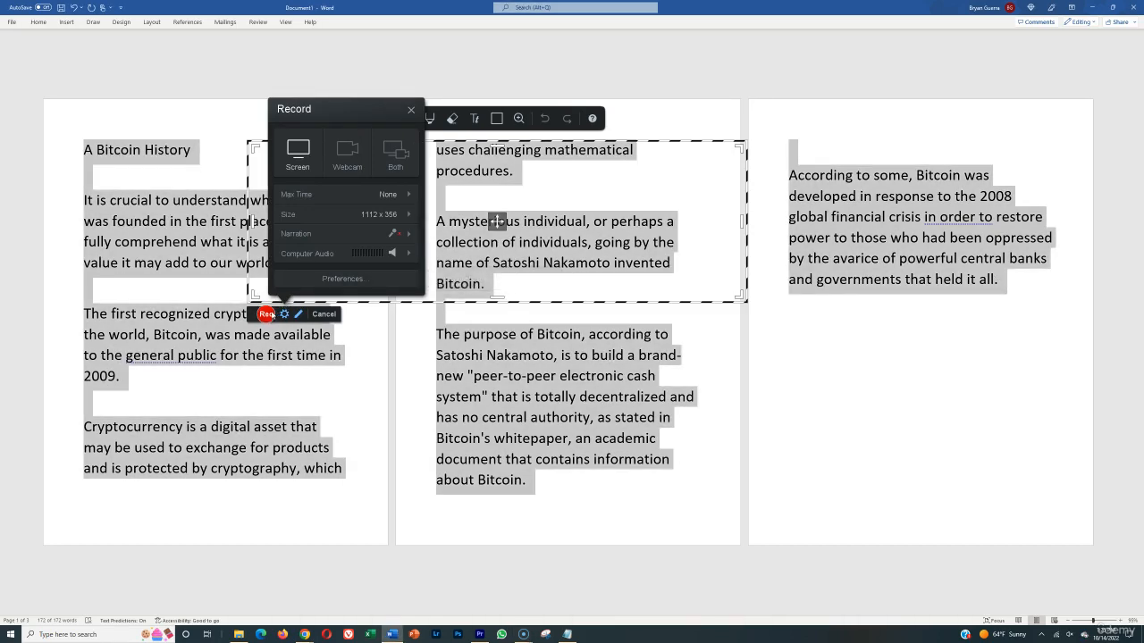
click(266, 315)
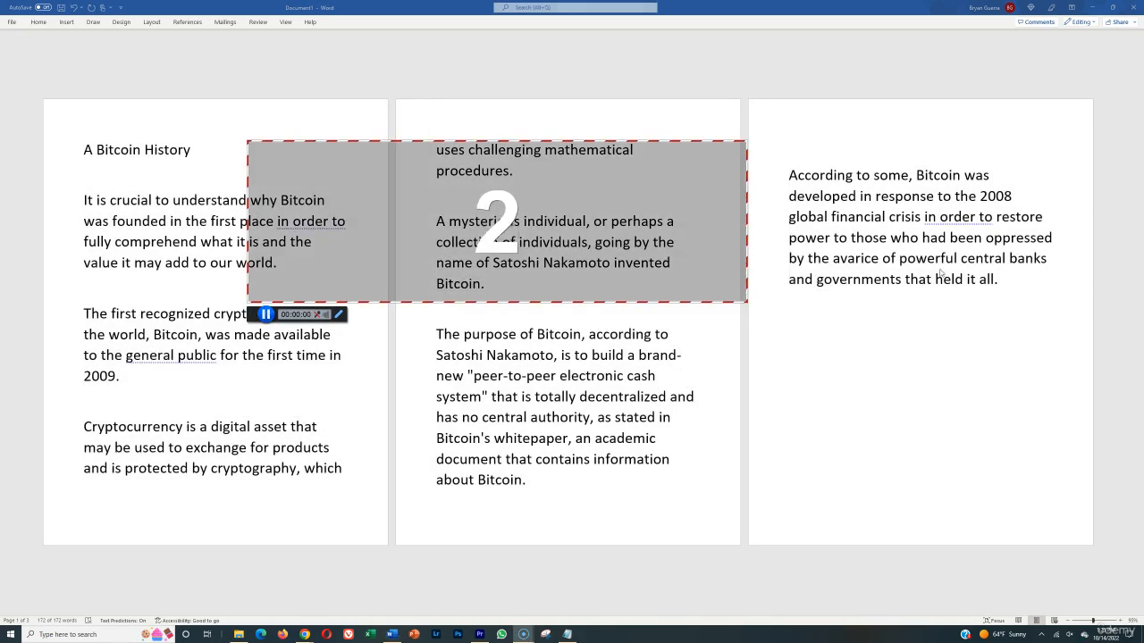
key(ctrl+a)
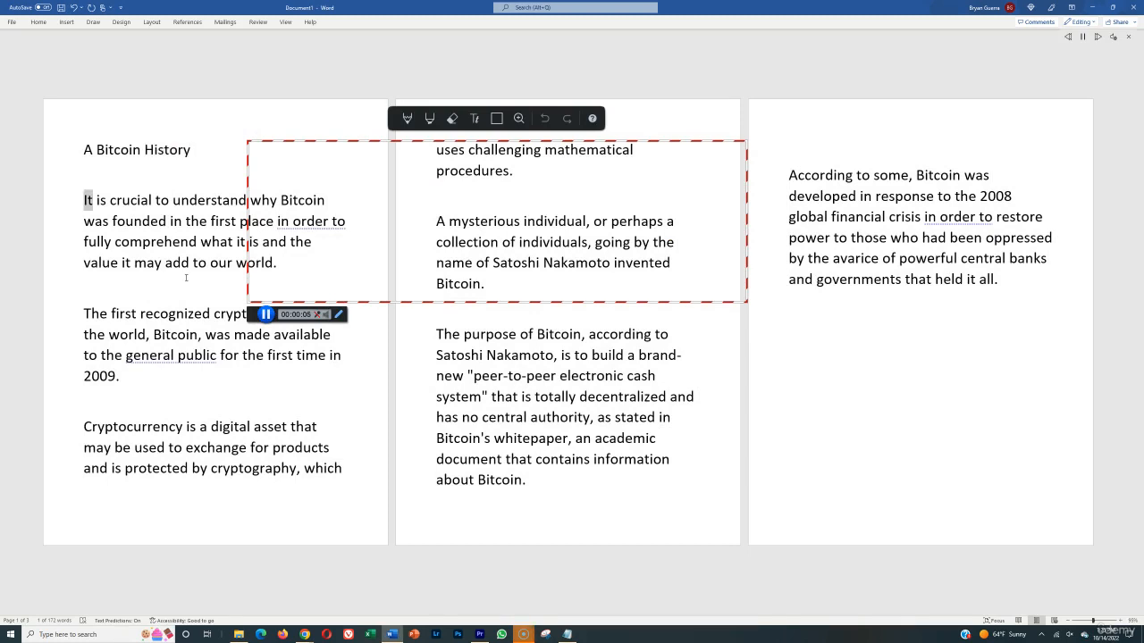
double_click(140, 221)
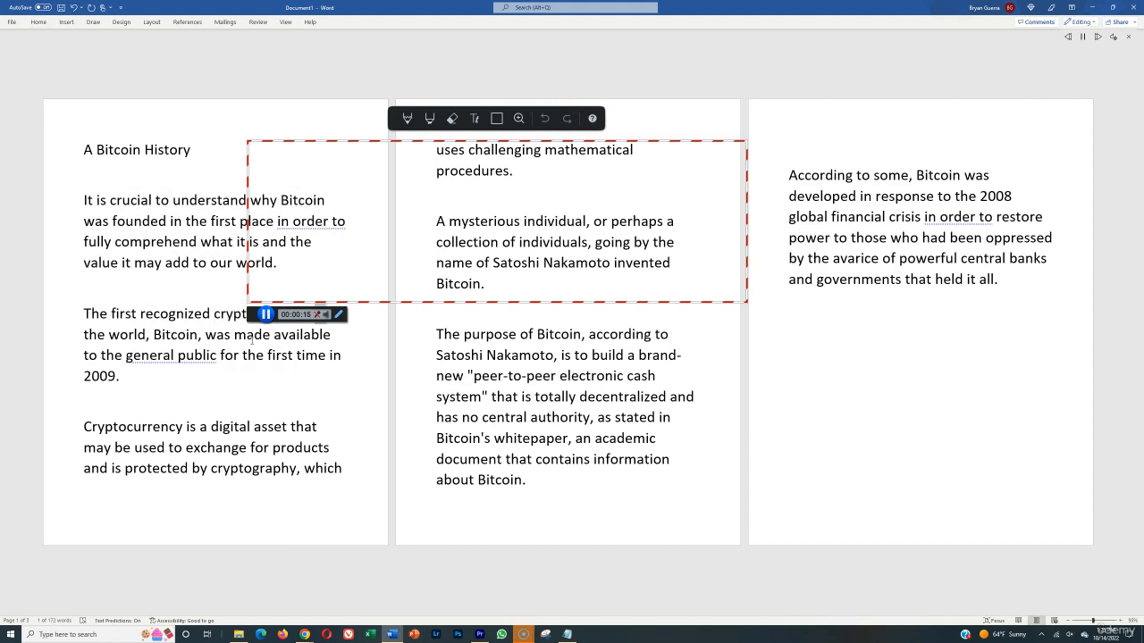
double_click(304, 335)
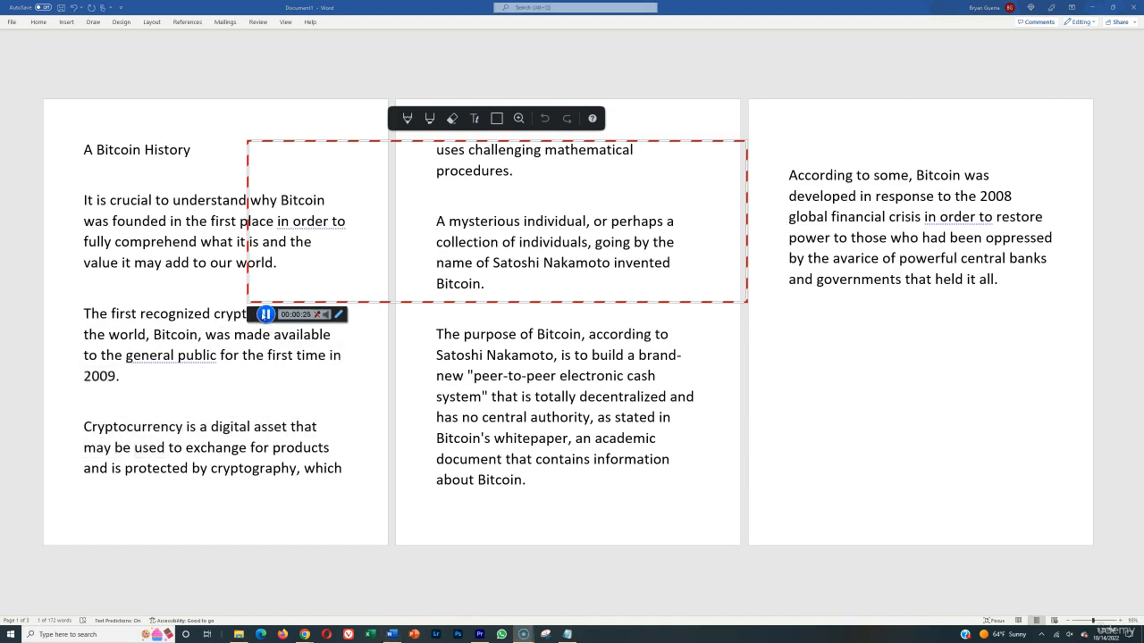
- Finish the take and publish Recording #119 as an MP4 video file to Documents
click(265, 315)
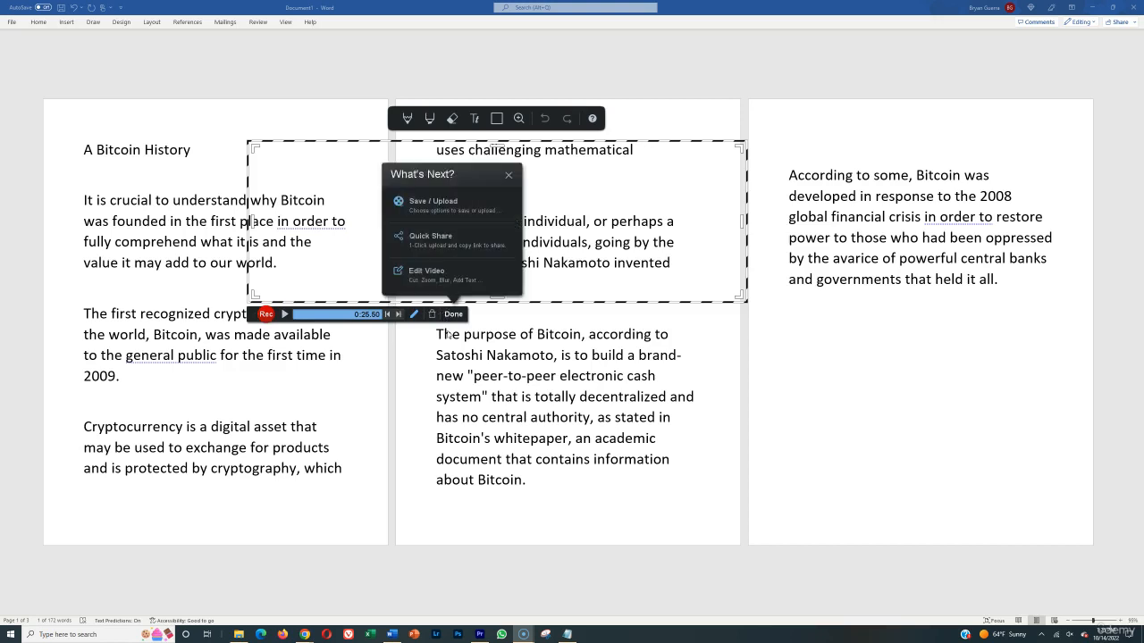
click(454, 314)
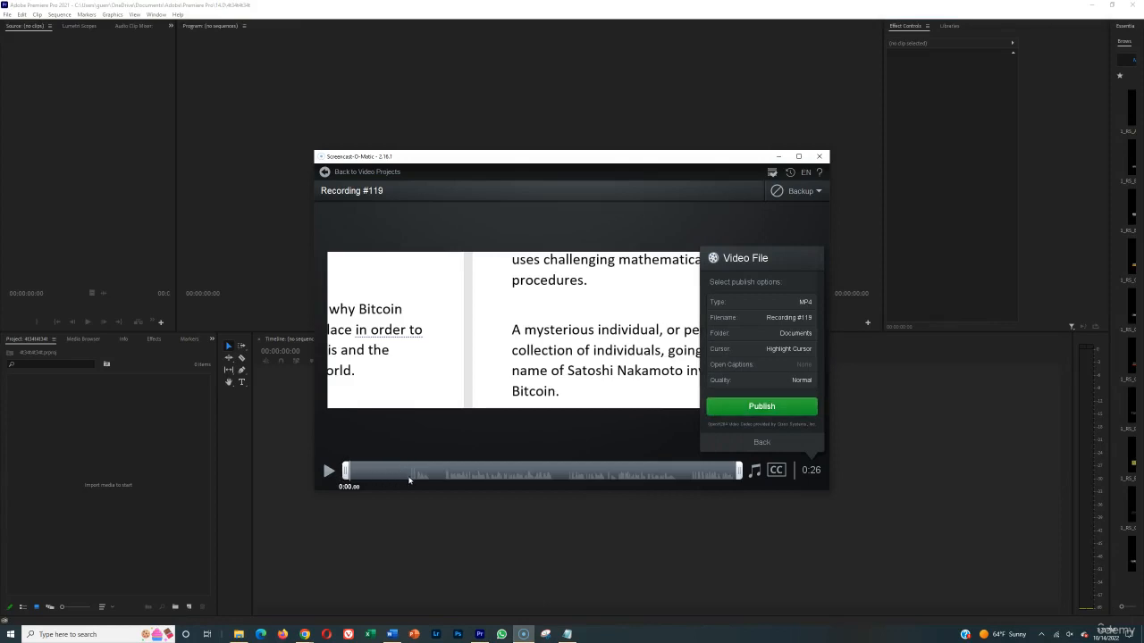
mouse_move(722, 477)
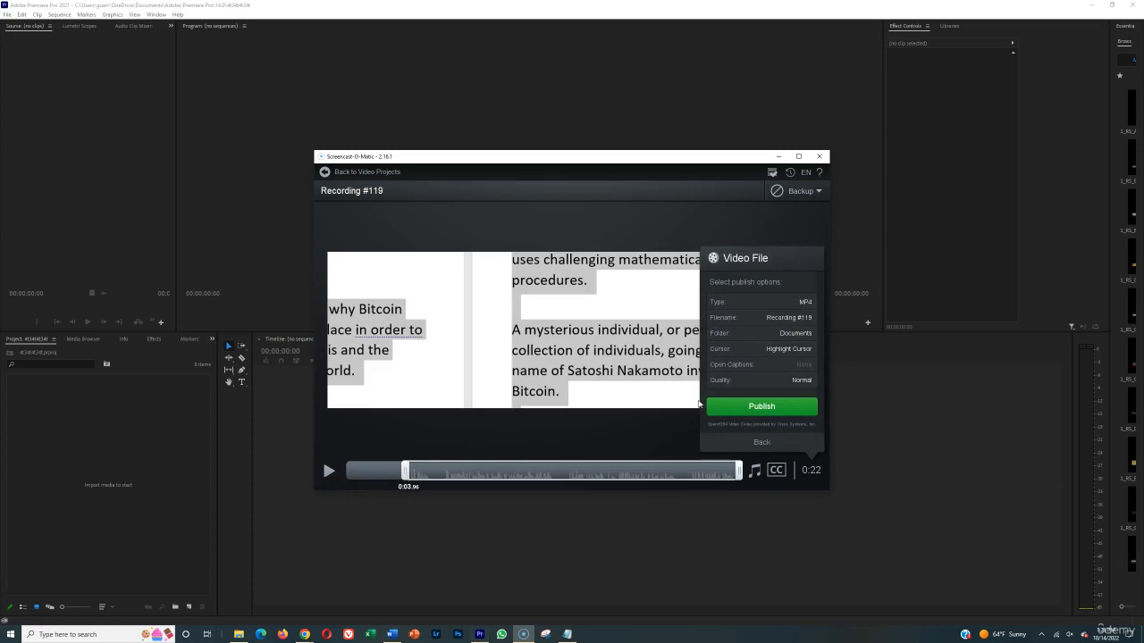
click(761, 408)
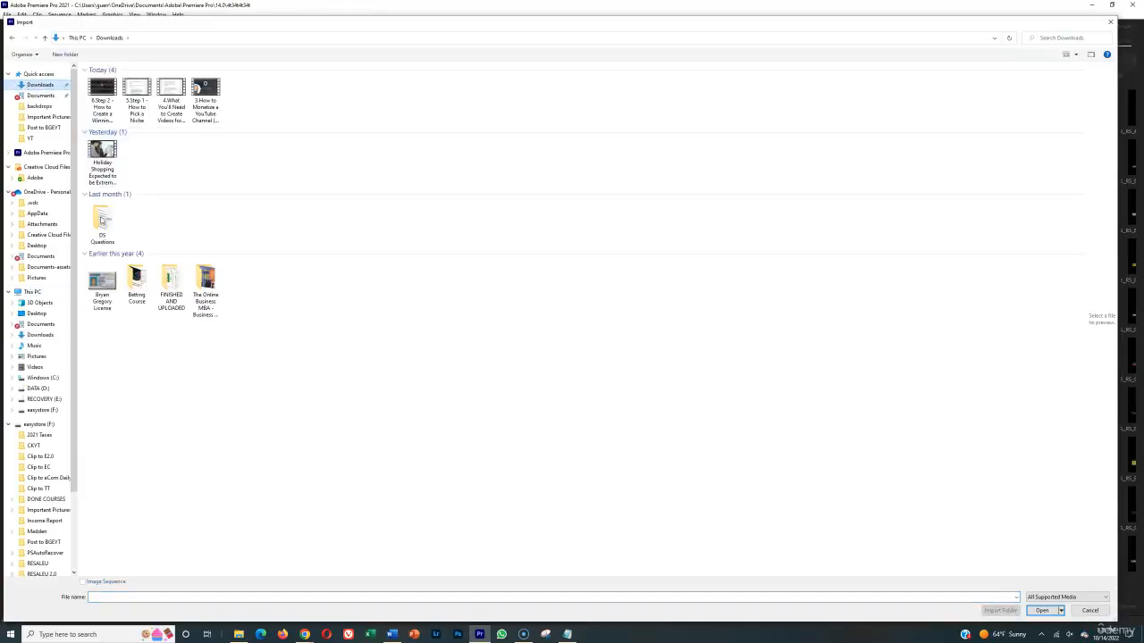
mouse_move(102, 281)
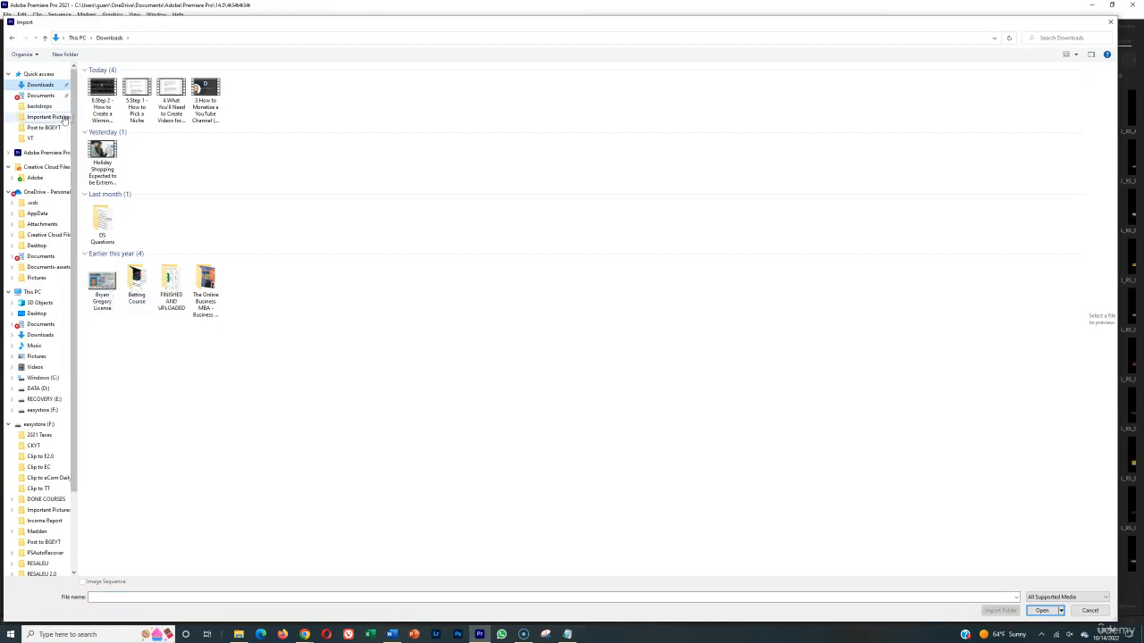
- Import Recording #119 from Documents into Premiere and place it on the timeline
click(39, 96)
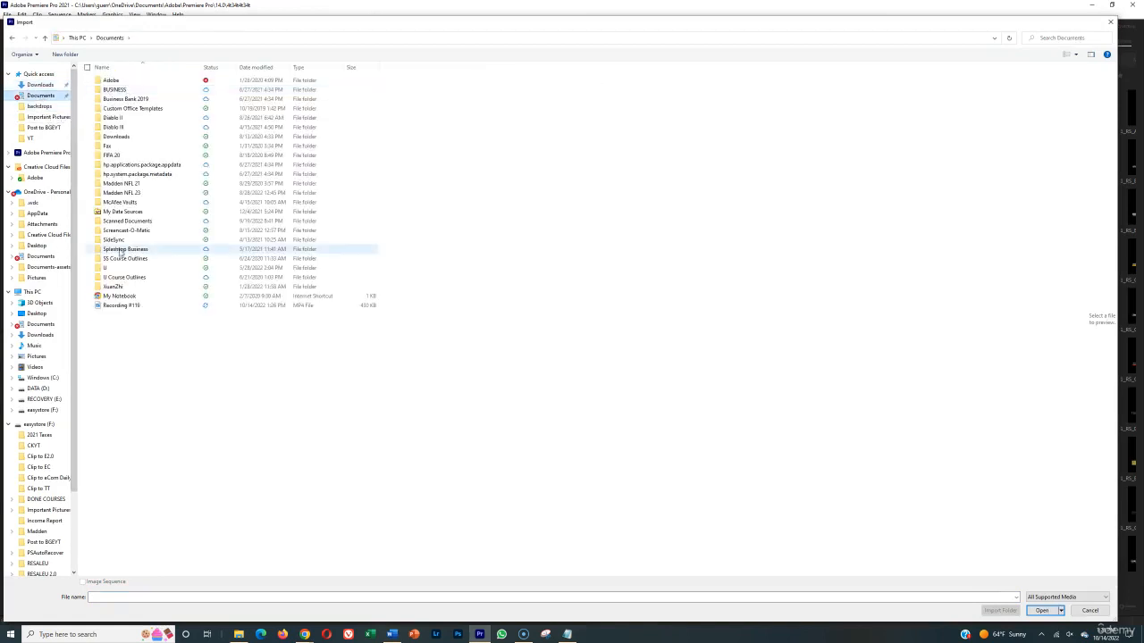
click(1040, 612)
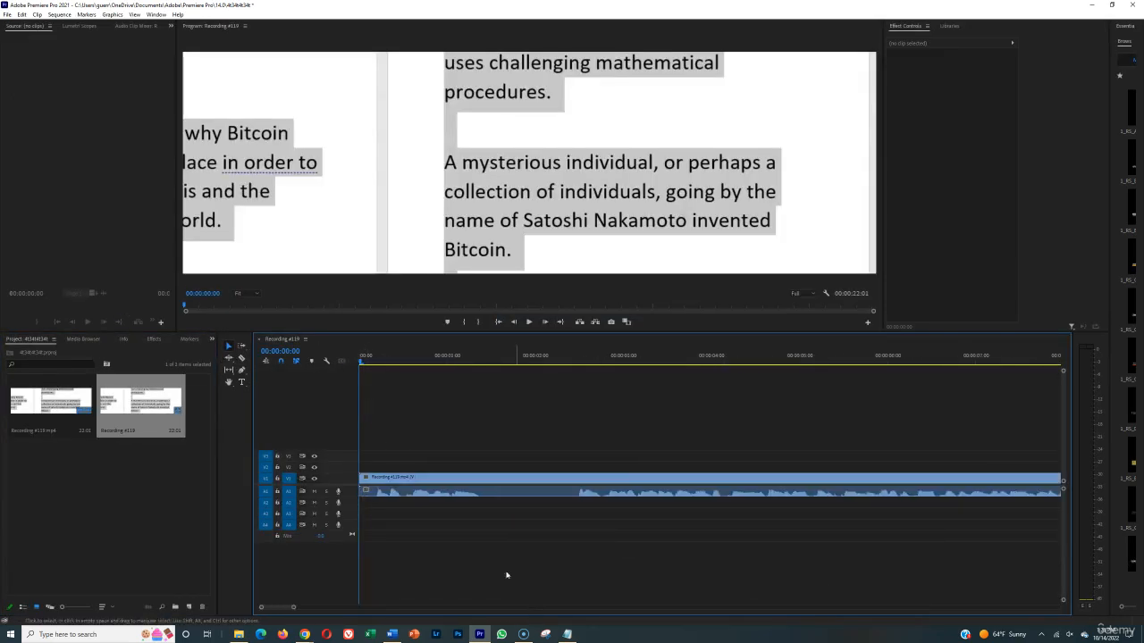
click(379, 479)
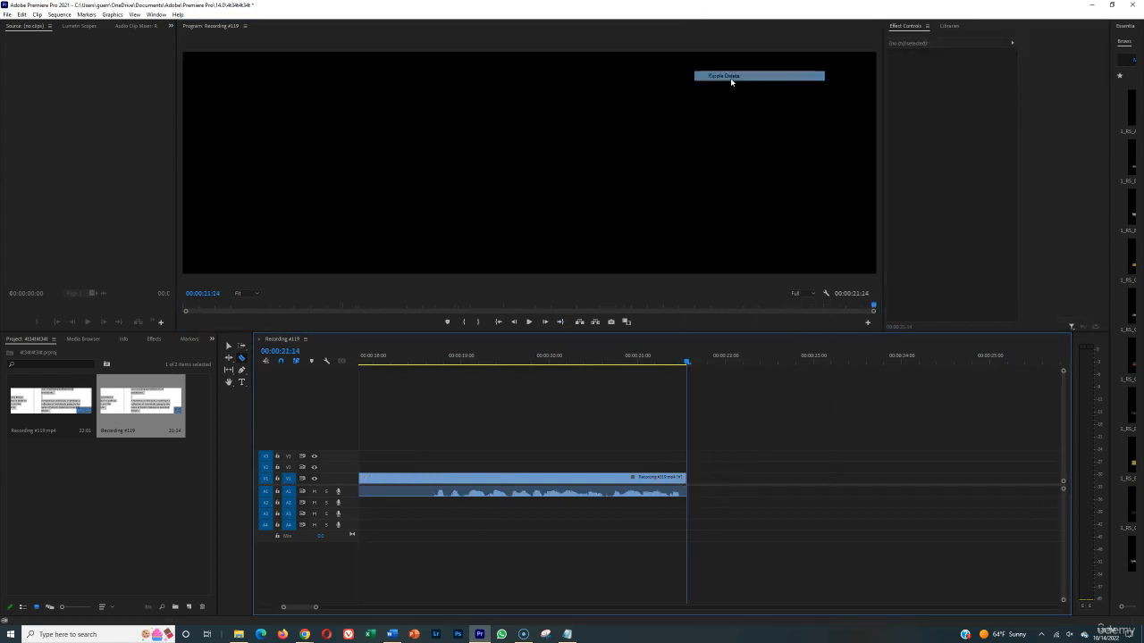
click(8, 25)
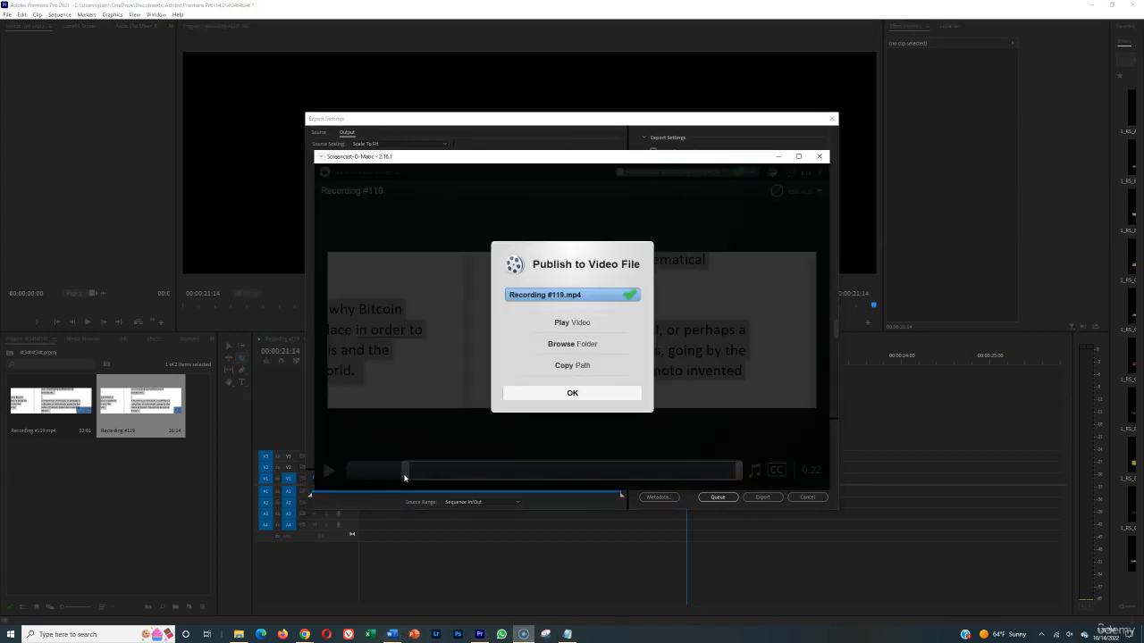
mouse_move(720, 476)
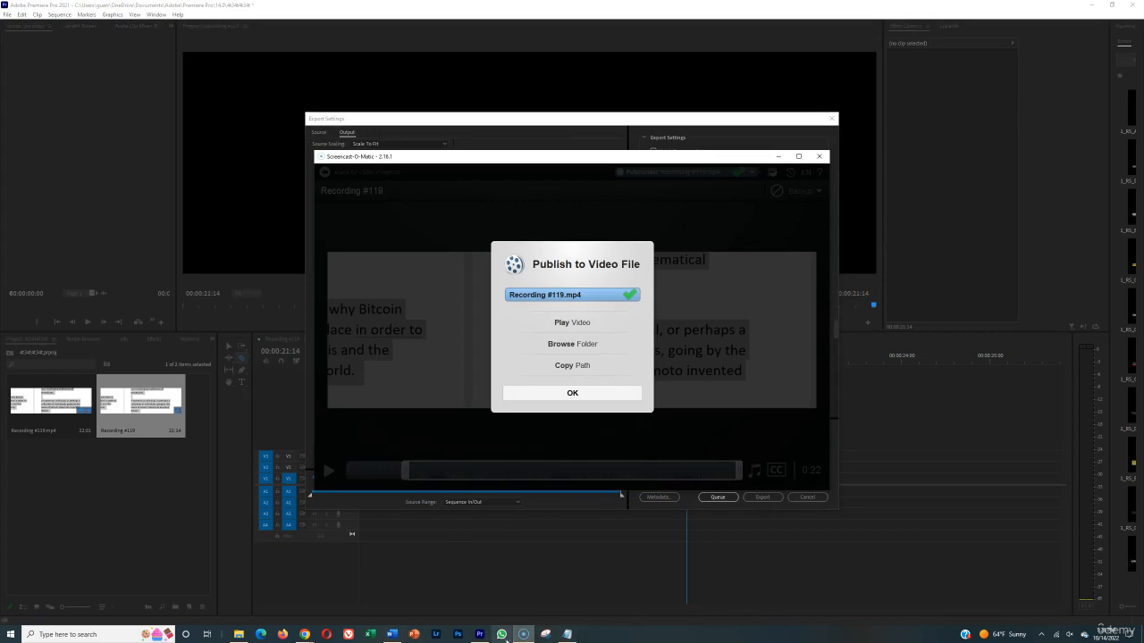
- Set the export format to MP3 and choose the output file name and location
click(572, 393)
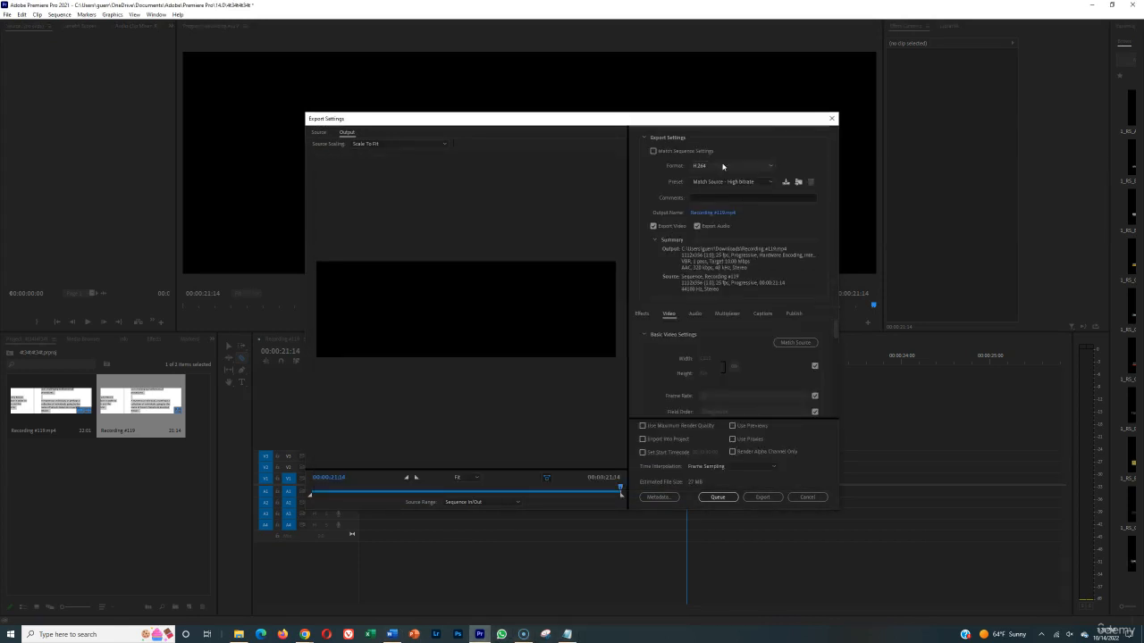
click(768, 166)
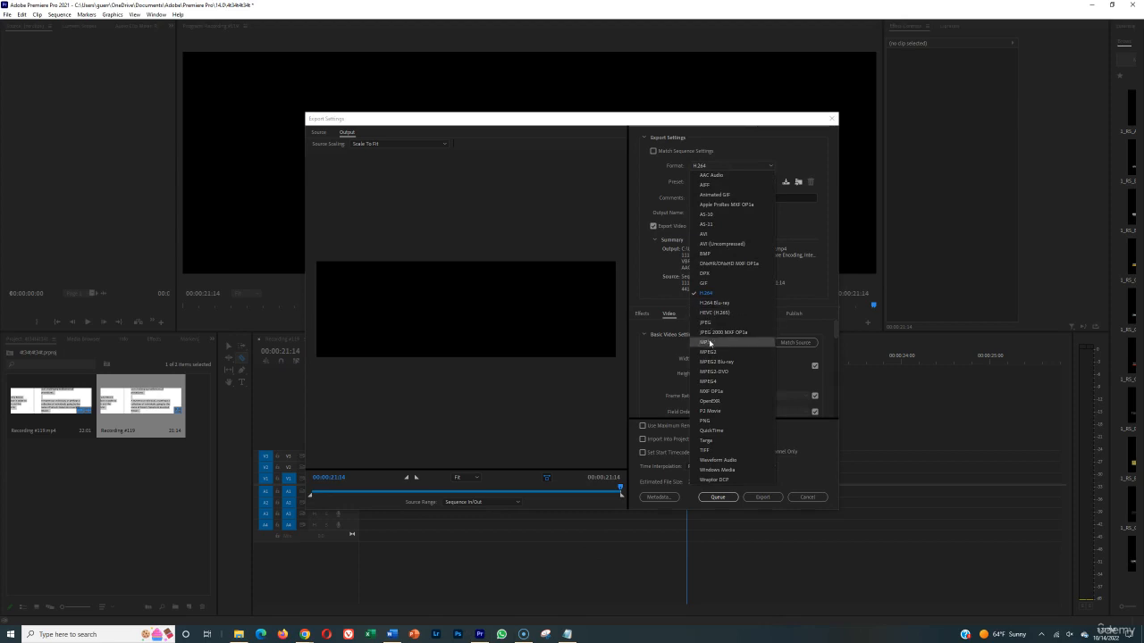
click(704, 342)
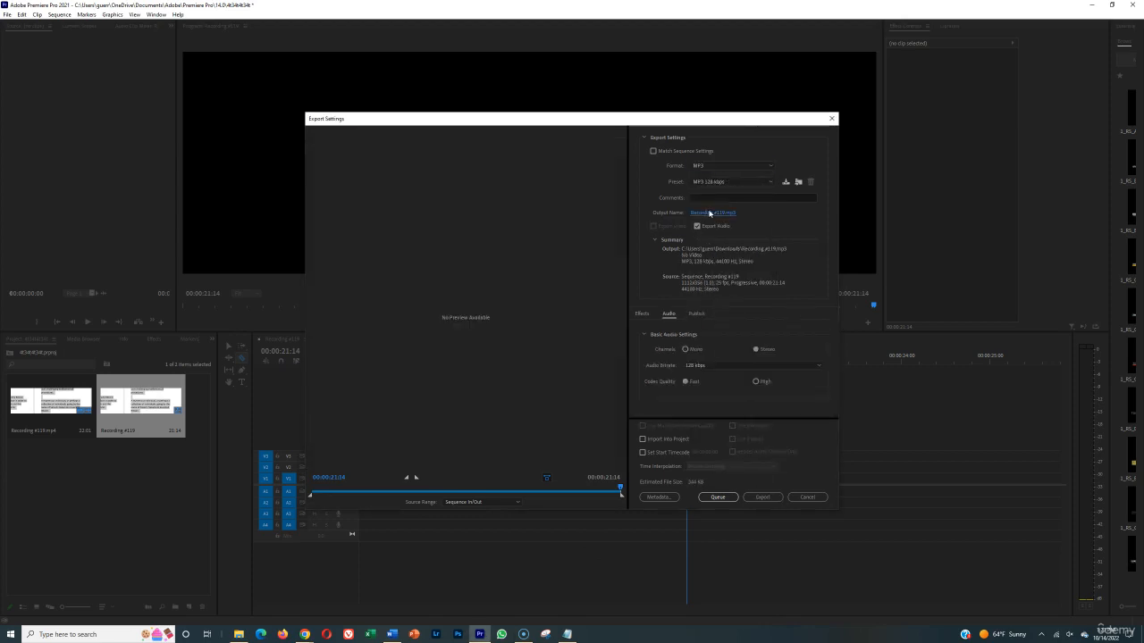
click(708, 211)
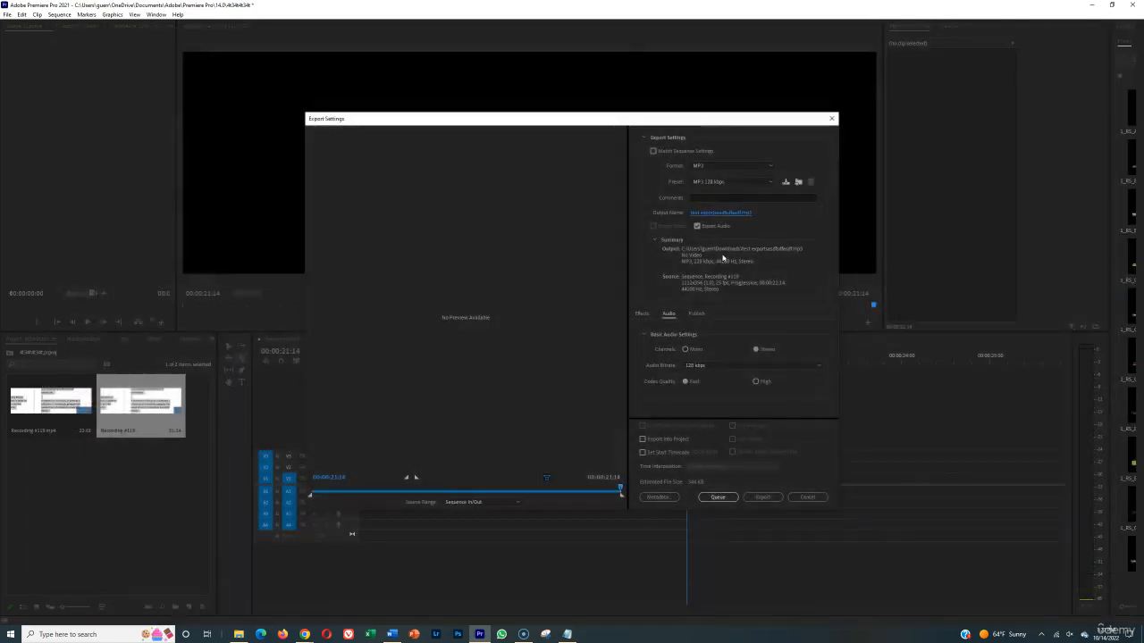
click(762, 497)
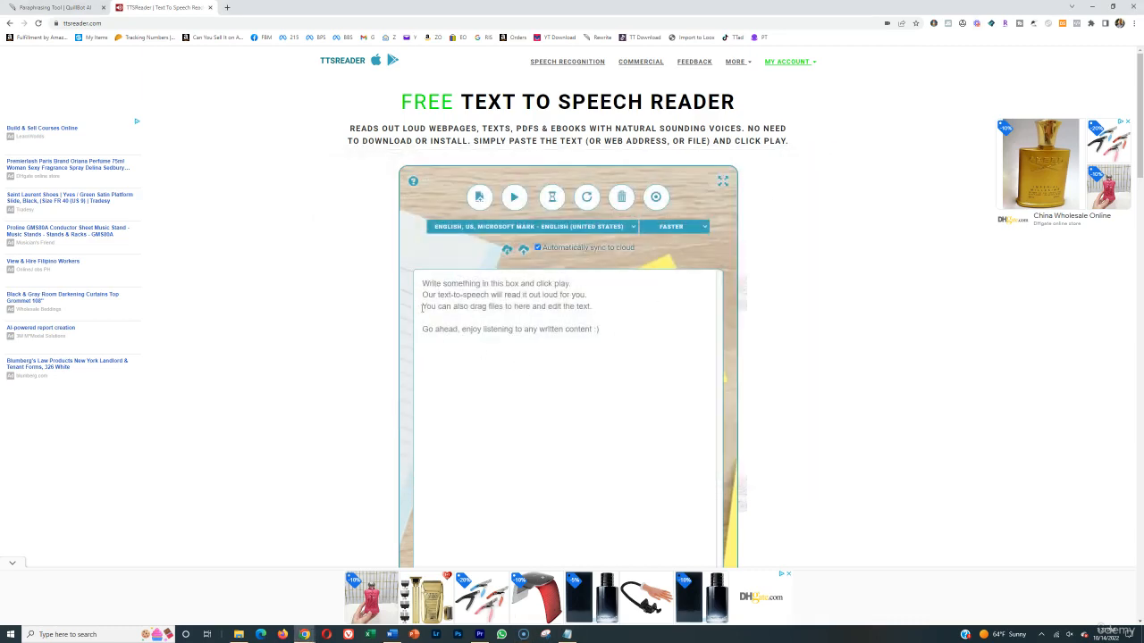
- Focus the TTSReader text area ready for the Bitcoin history script
click(533, 225)
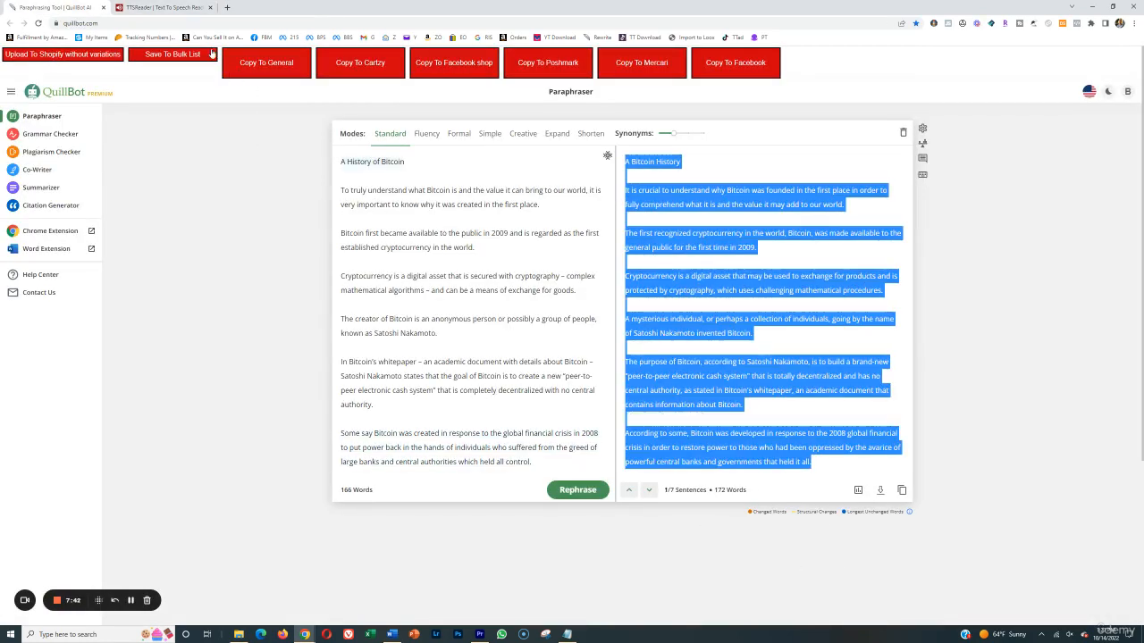
- Paste the Bitcoin history script into the reader and keep the speed at Faster
click(164, 7)
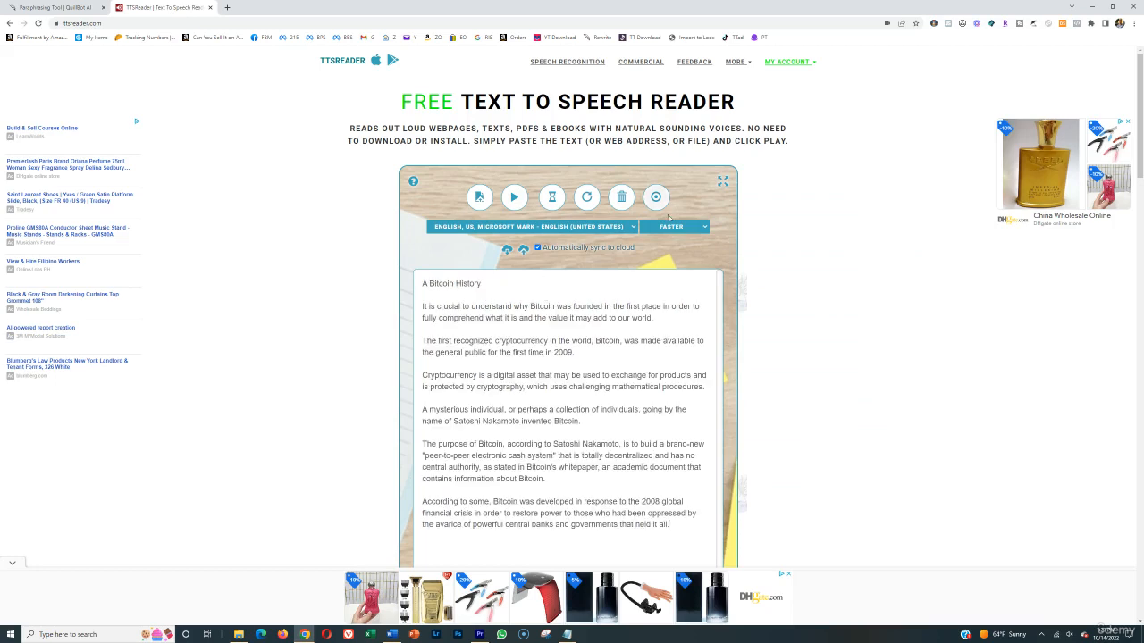
click(672, 225)
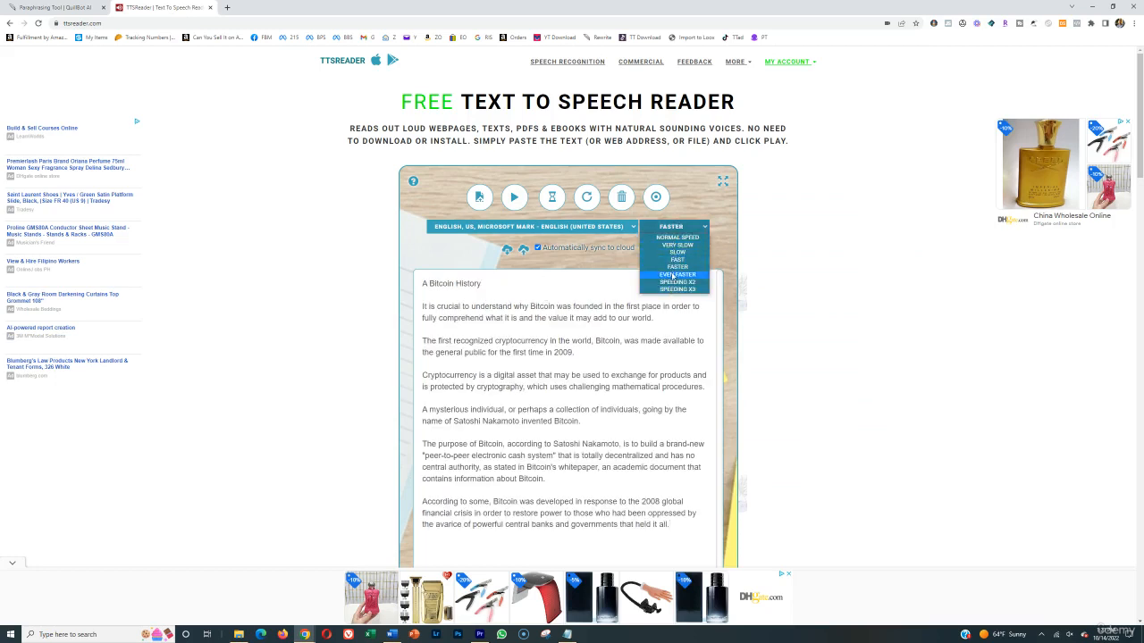
click(441, 282)
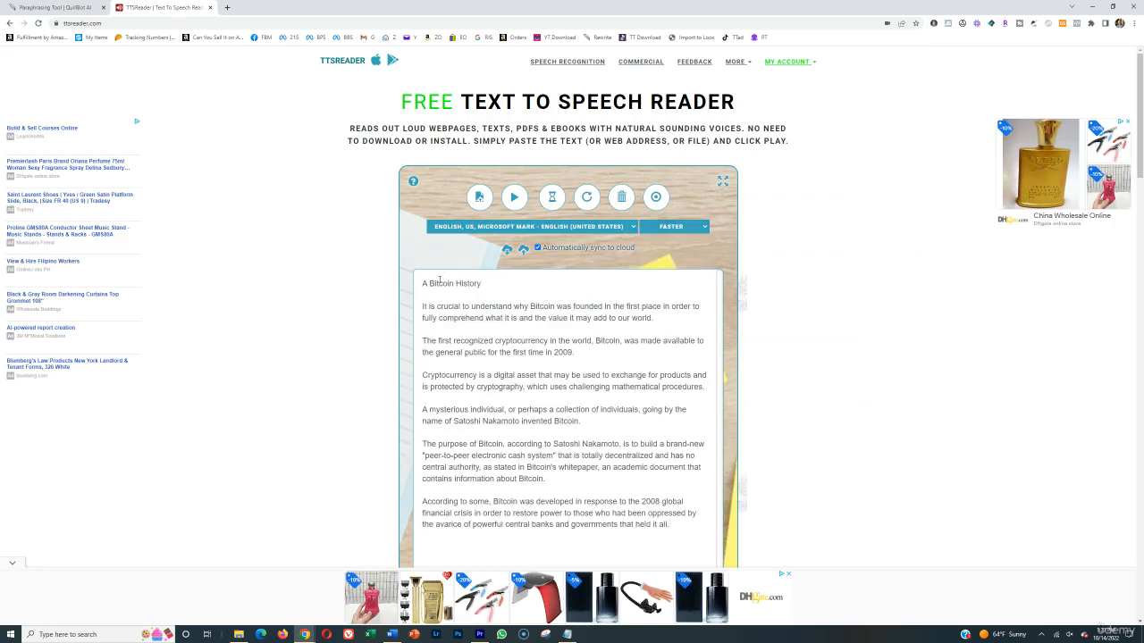
mouse_move(656, 197)
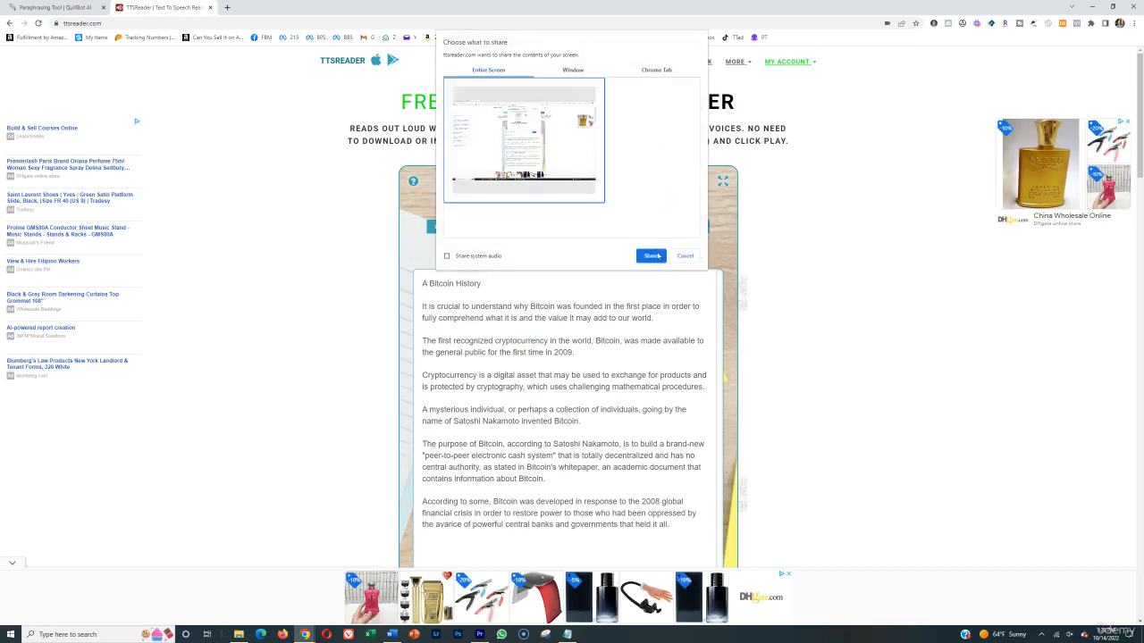
- Start recording the reader's speech, bringing up the screen-share chooser
click(650, 256)
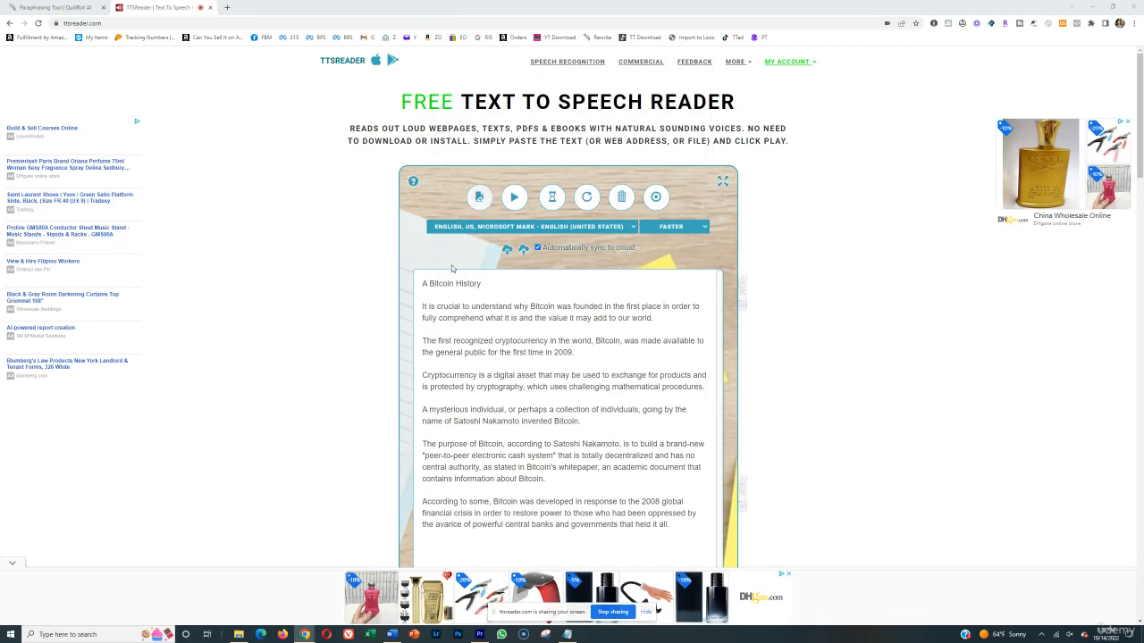
scroll(down, 3)
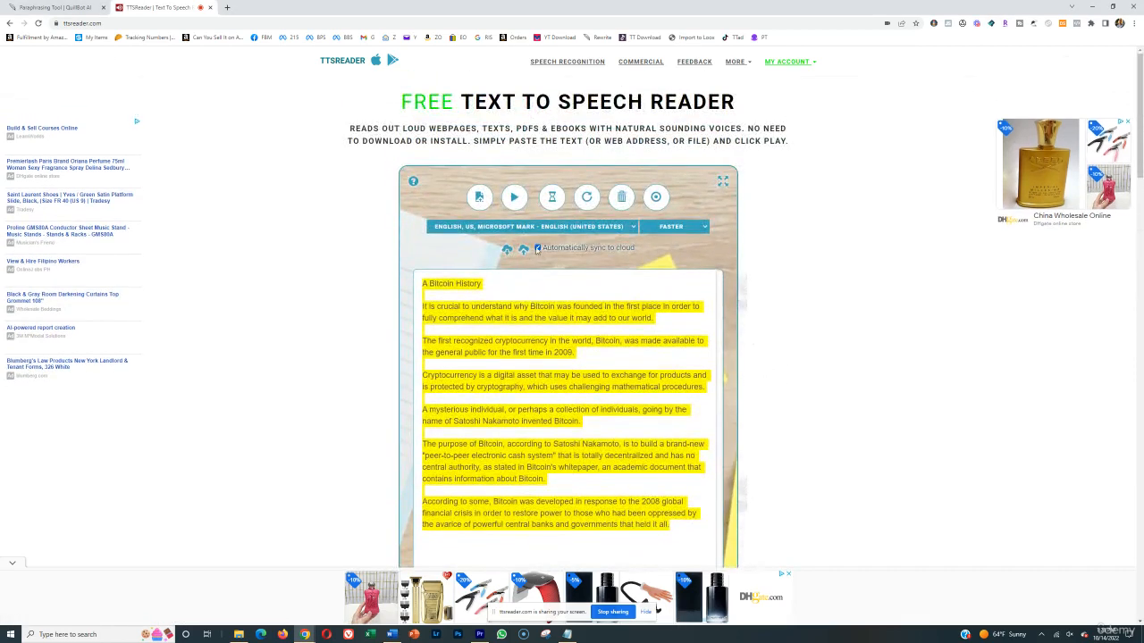
click(656, 197)
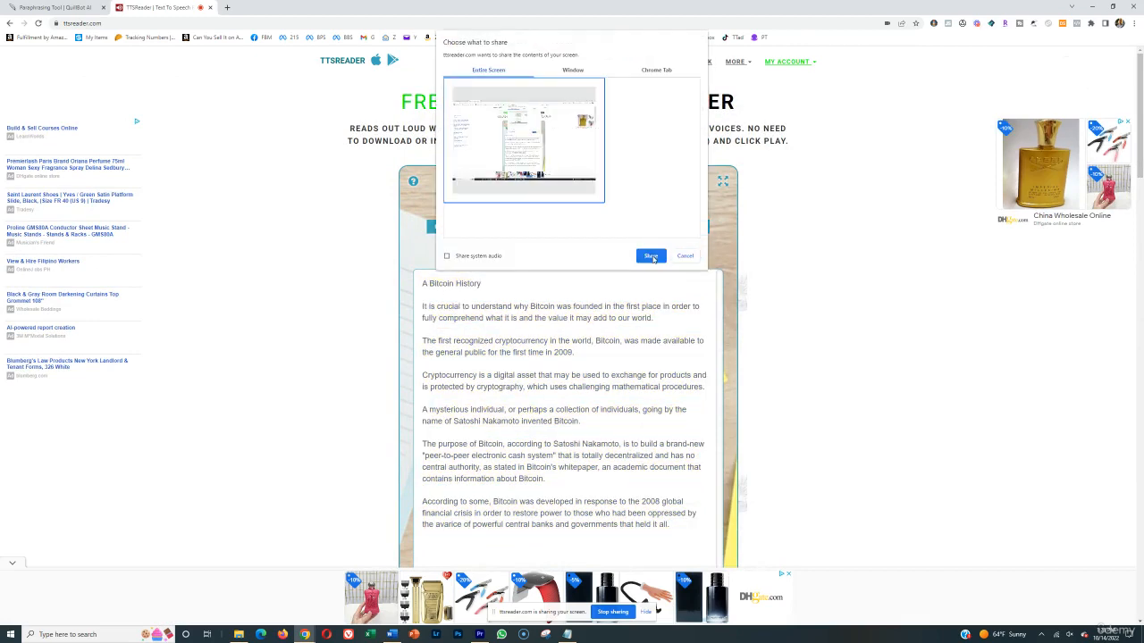
- Confirm screen sharing and start reading the Bitcoin script aloud
click(683, 256)
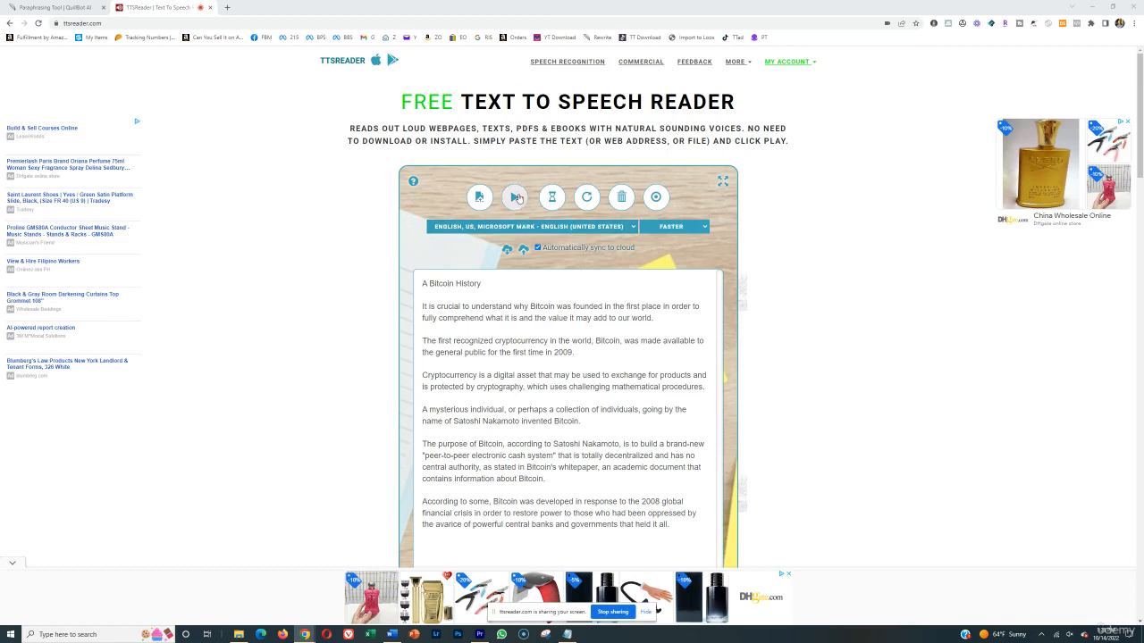
click(514, 197)
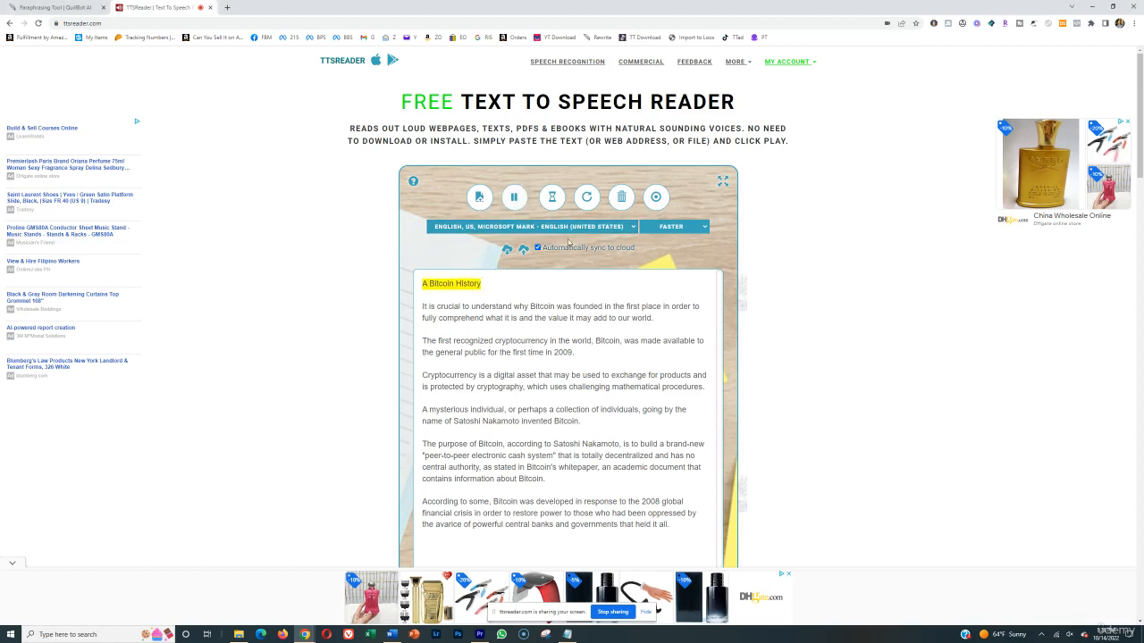
click(513, 197)
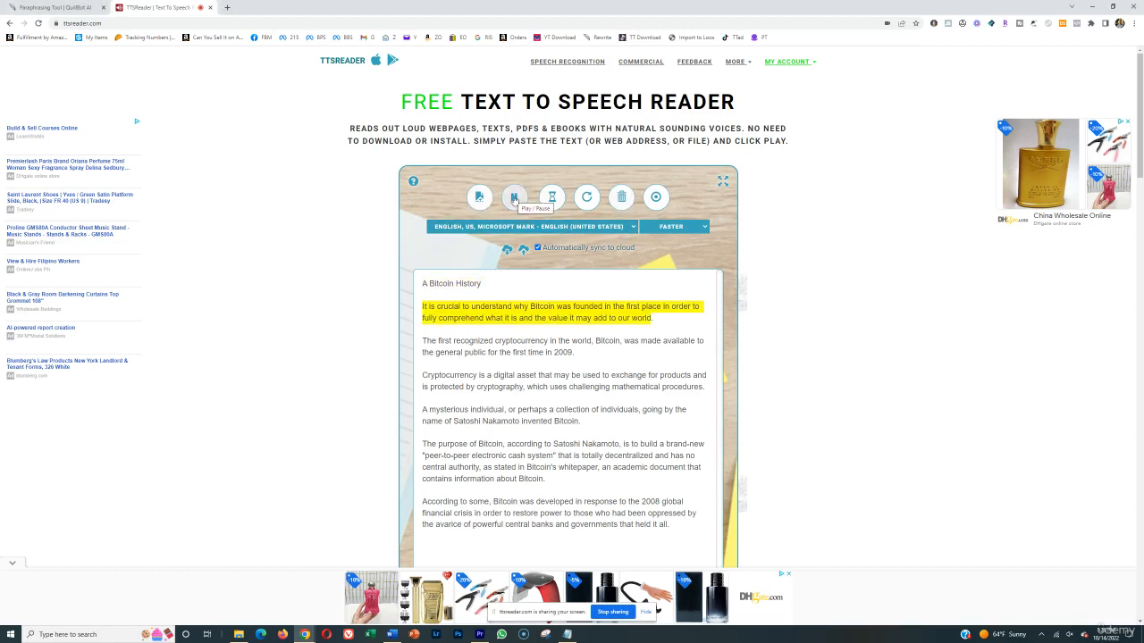
click(518, 196)
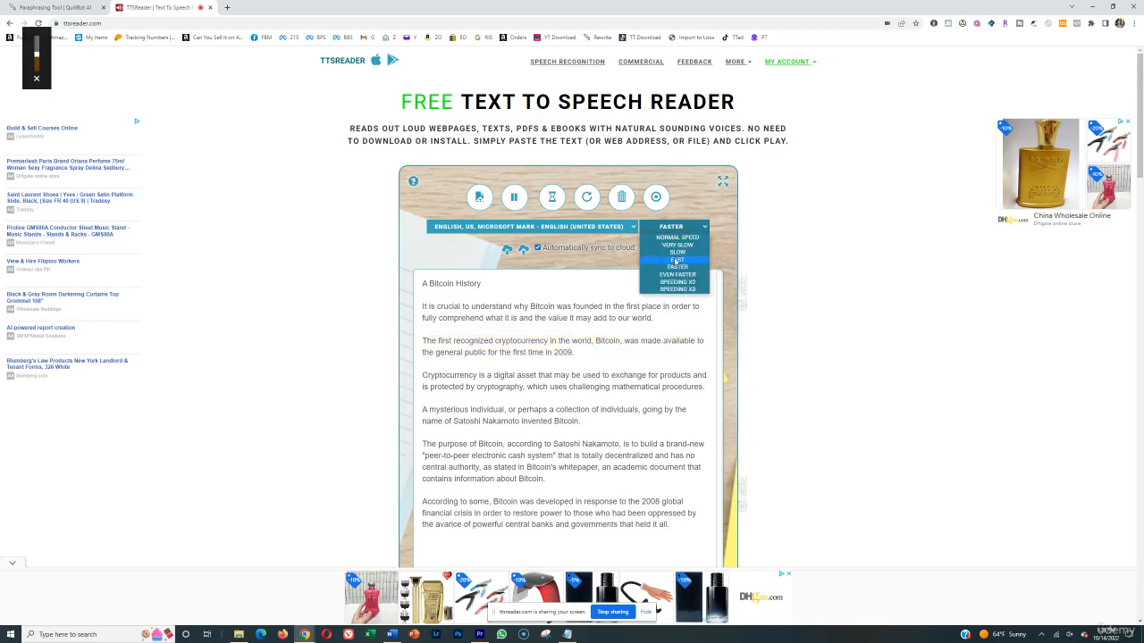
- Switch the speed to Fast, read through the Satoshi Nakamoto paragraph, then pause
click(674, 265)
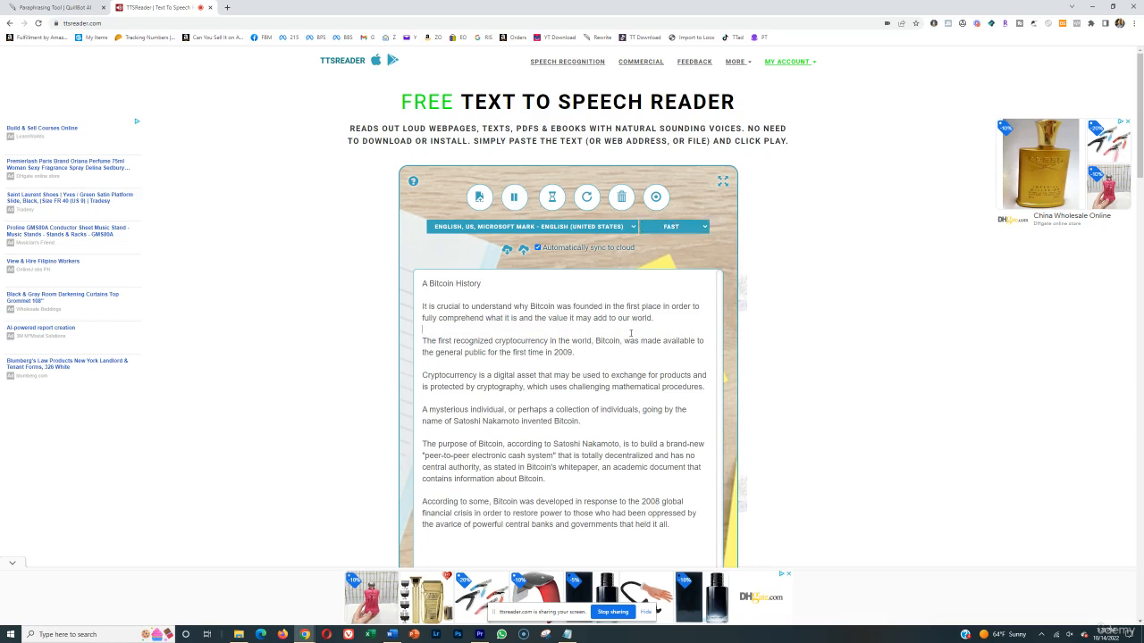
click(515, 196)
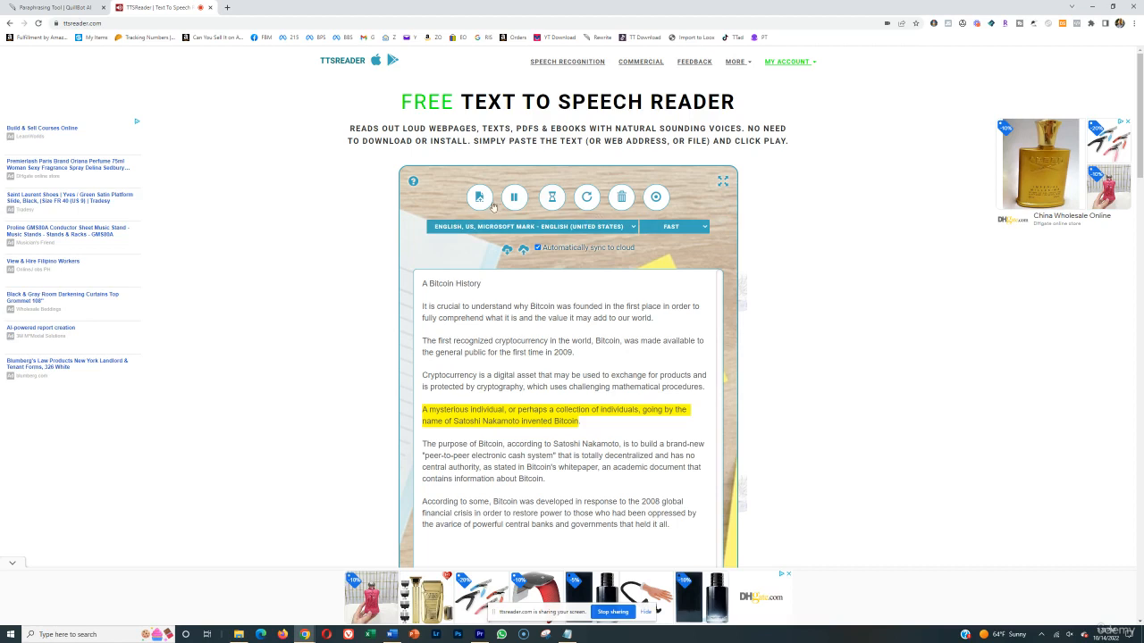
click(514, 197)
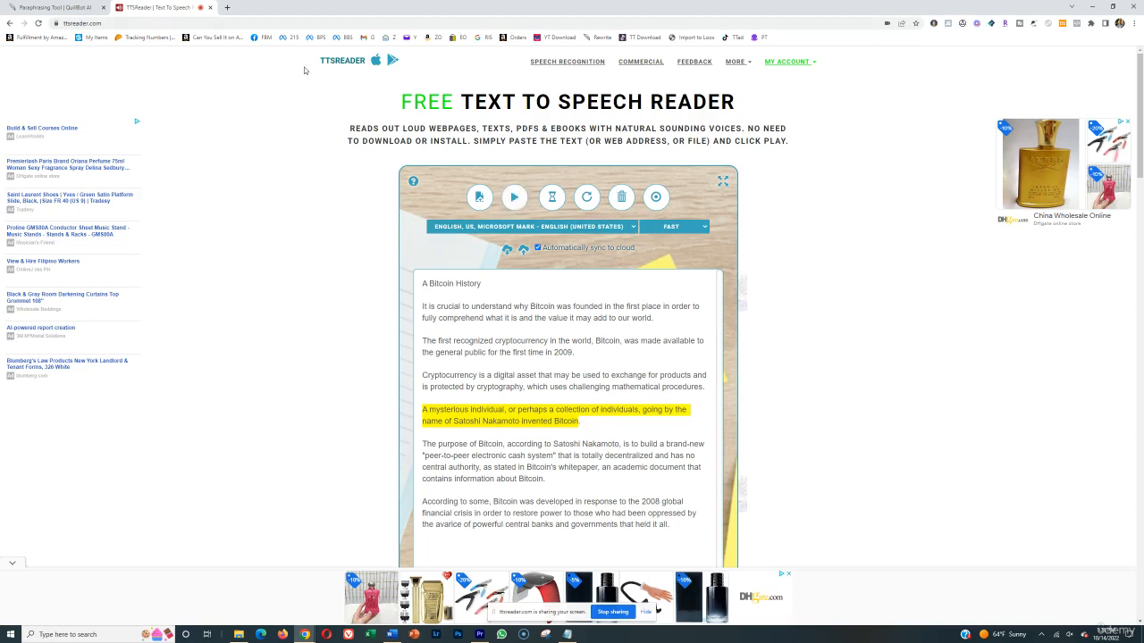
mouse_move(376, 380)
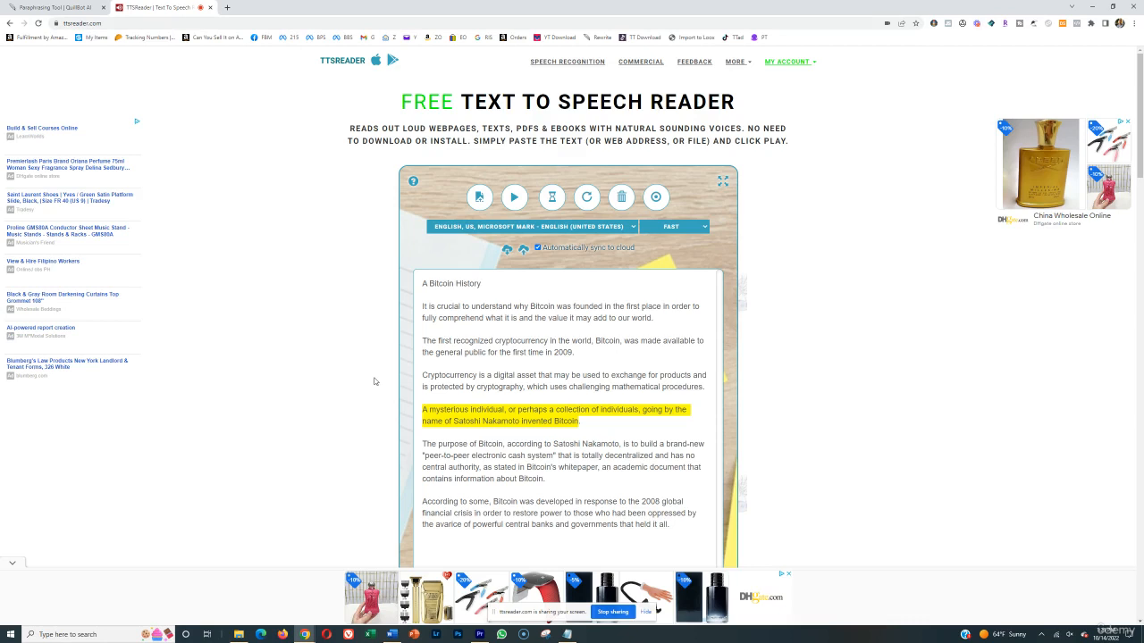
mouse_move(468, 129)
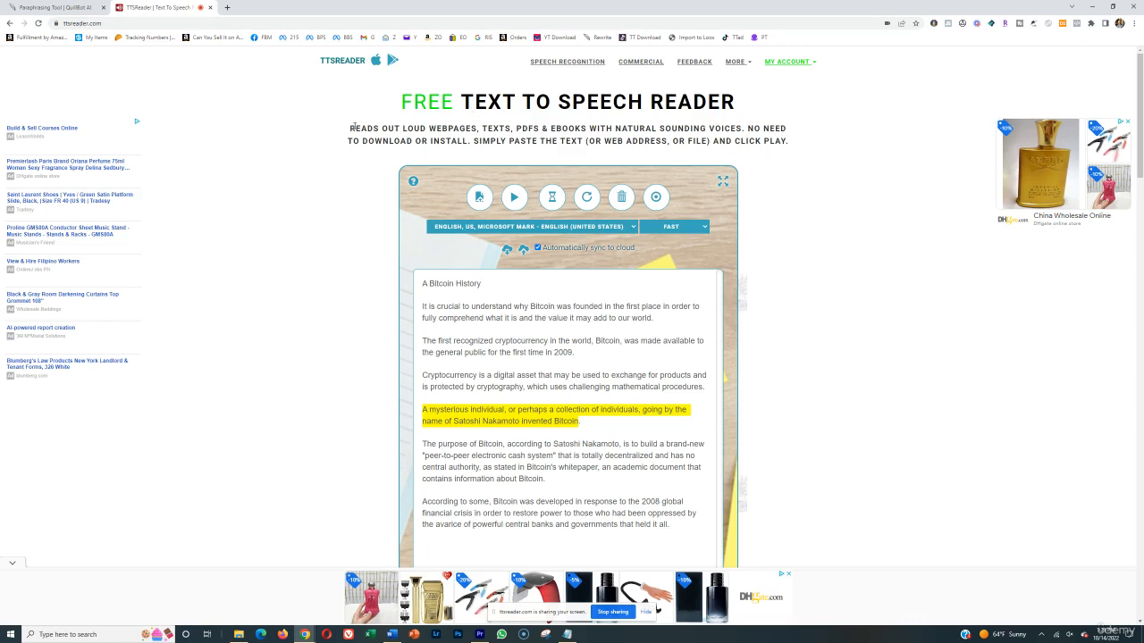
mouse_move(361, 62)
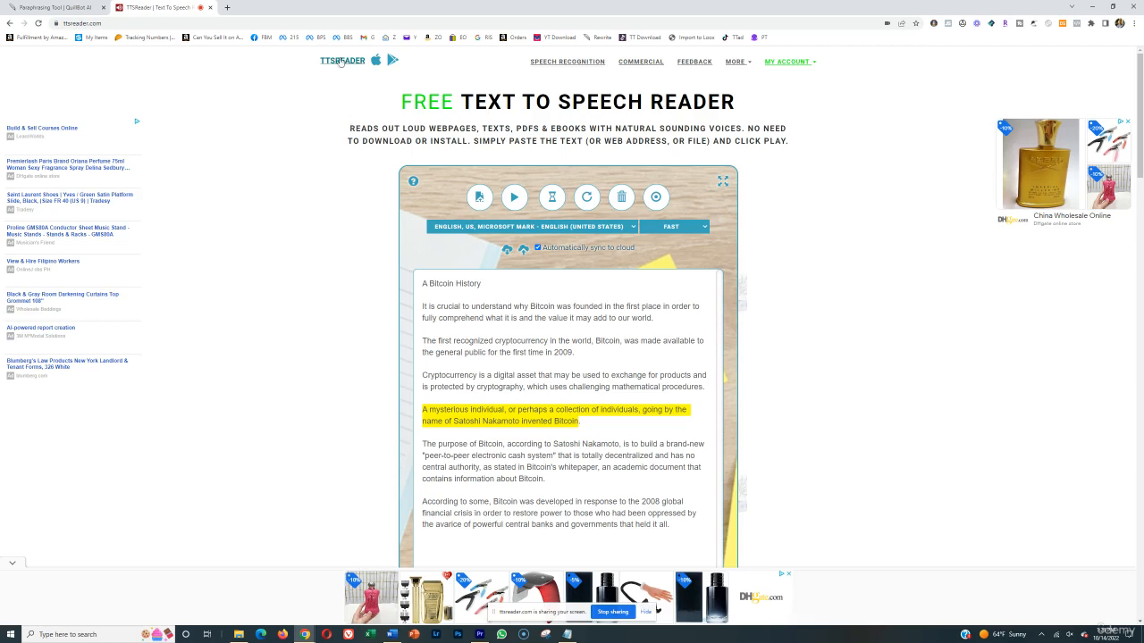